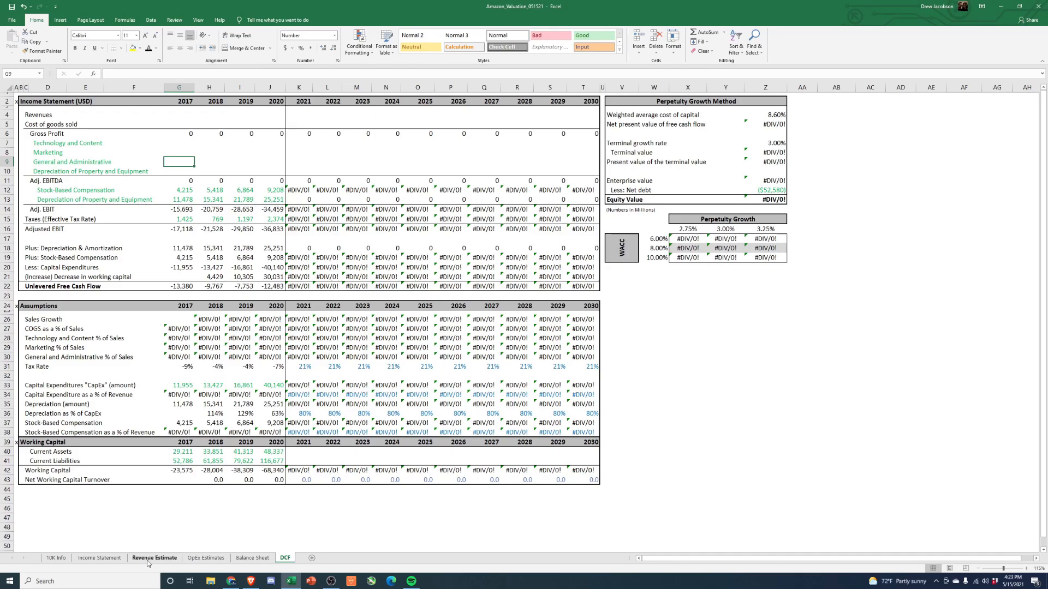
# Review the Revenue Estimate and OpEx Estimates sheets before filling the DCF.
pyautogui.click(154, 558)
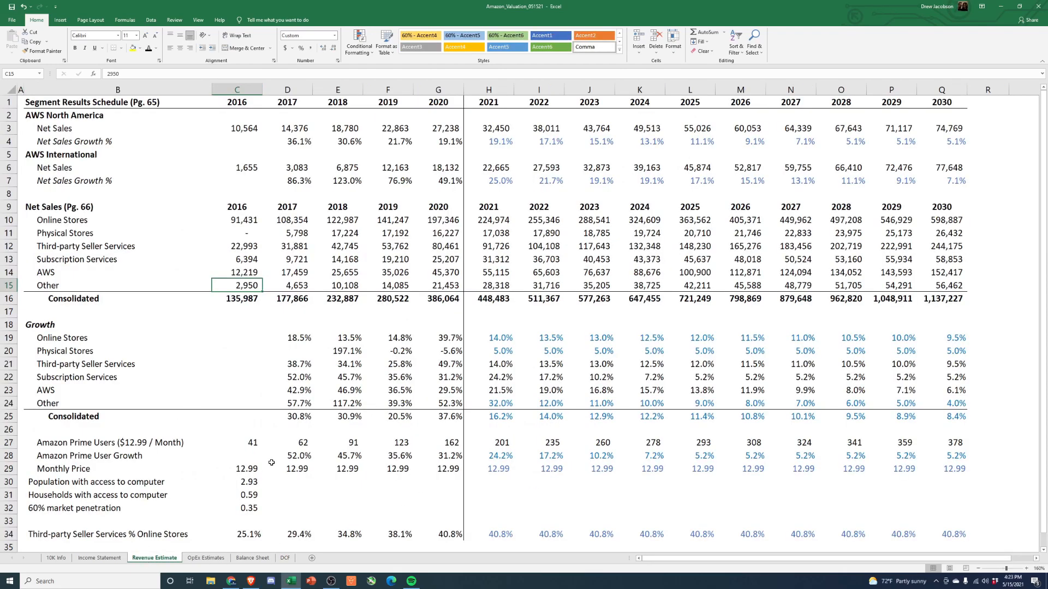
pyautogui.scroll(-3)
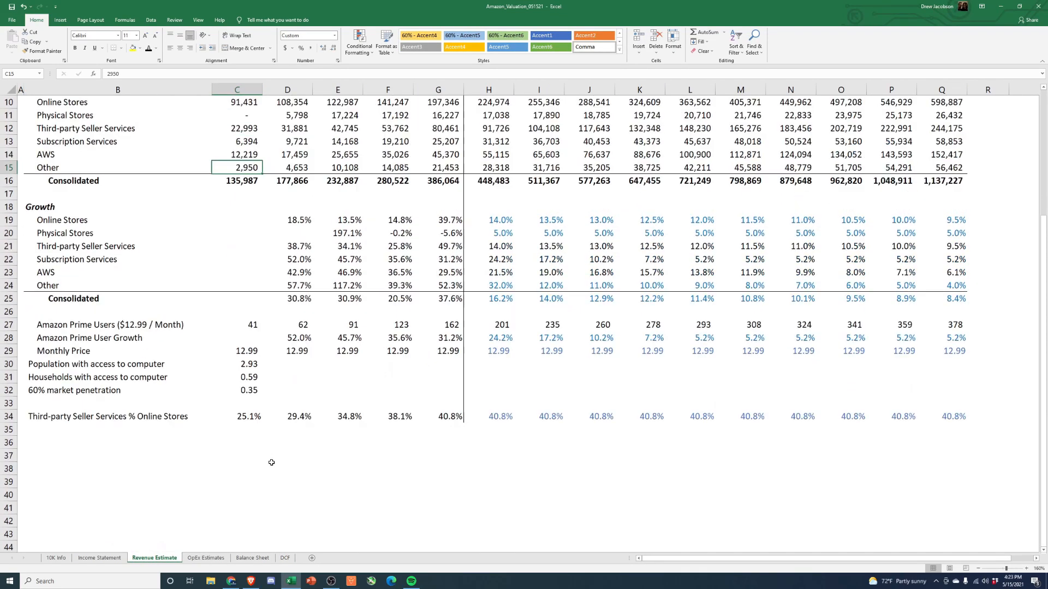
pyautogui.click(205, 557)
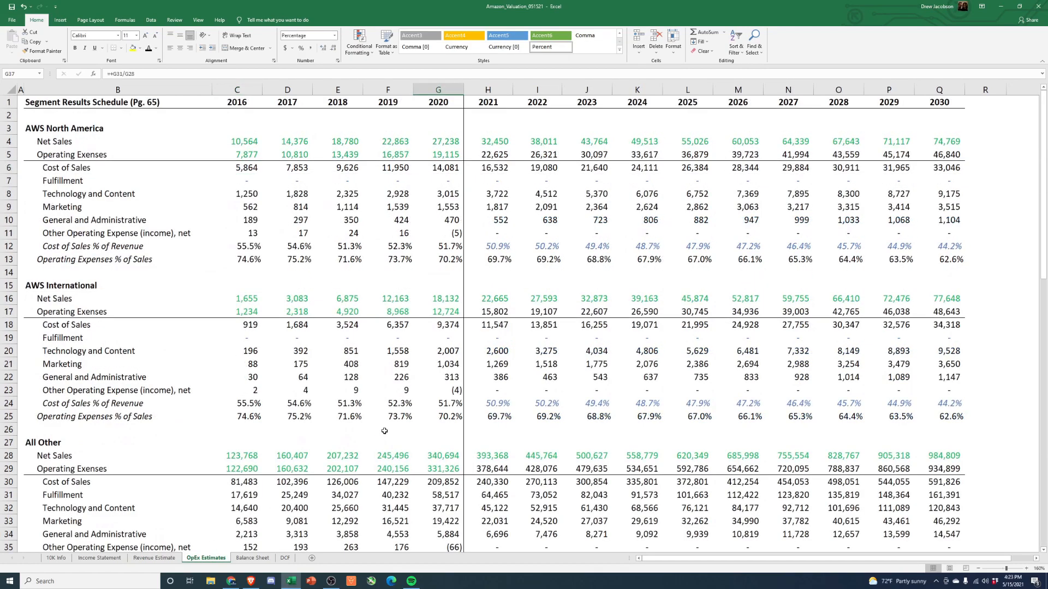
pyautogui.moveTo(658, 373)
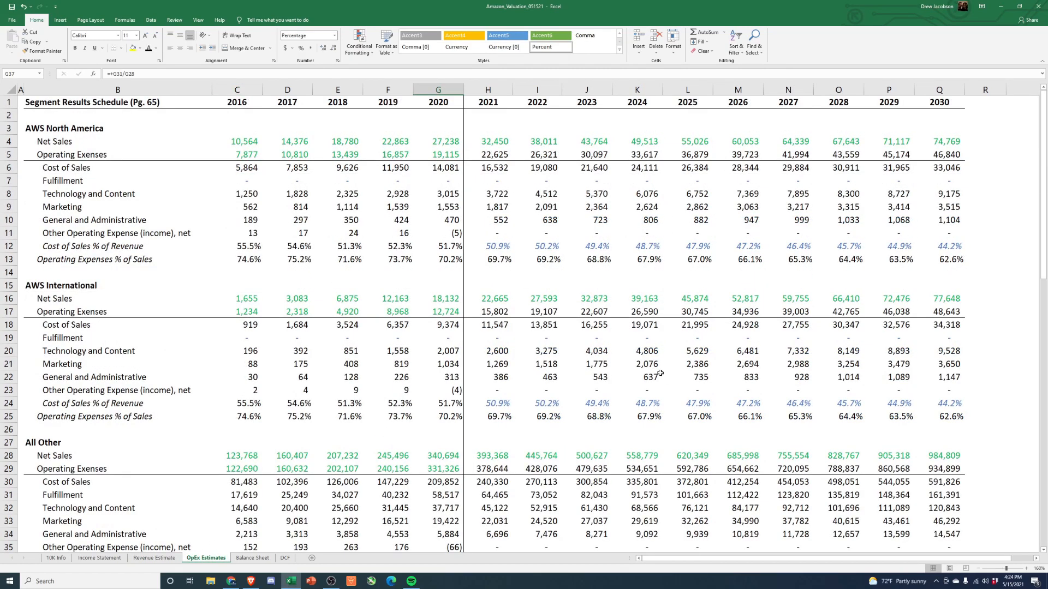
pyautogui.scroll(-3)
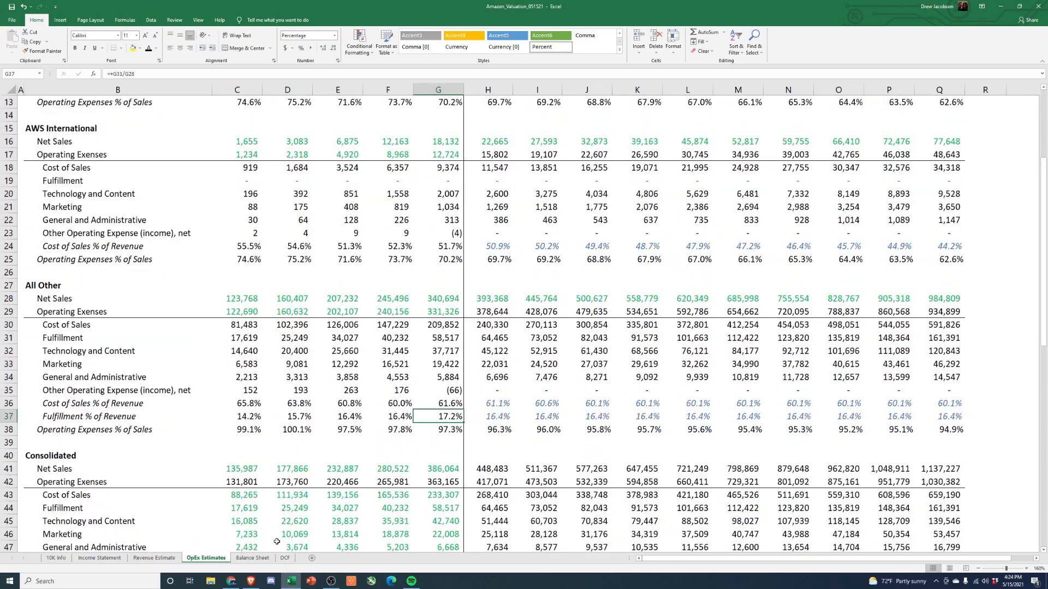
pyautogui.click(284, 558)
pyautogui.write('+')
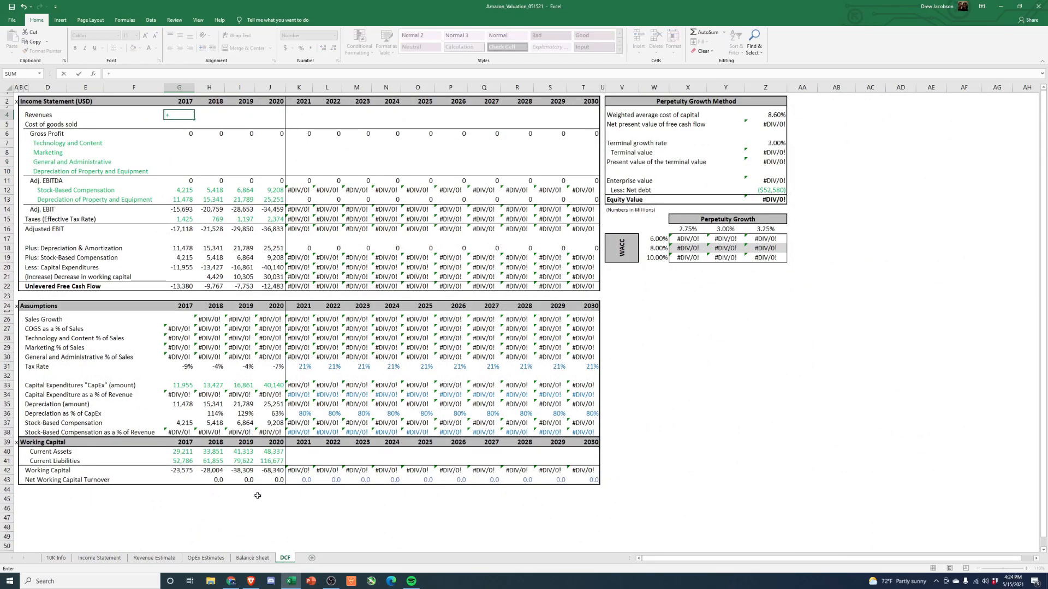
# Link DCF revenues to 2017 consolidated net sales and fill the link across 2017–2030.
pyautogui.click(154, 558)
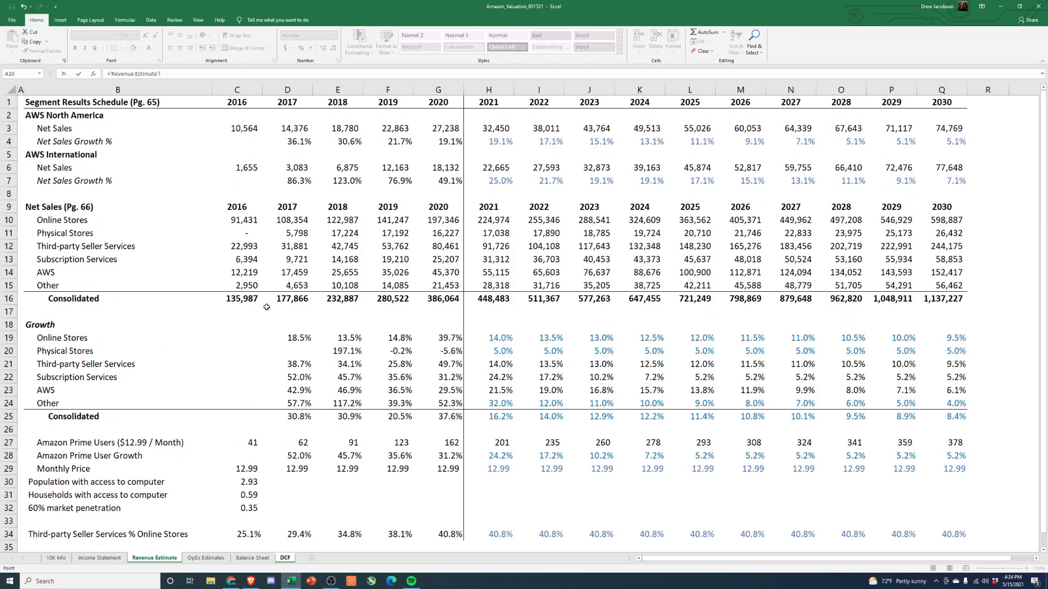
pyautogui.click(287, 299)
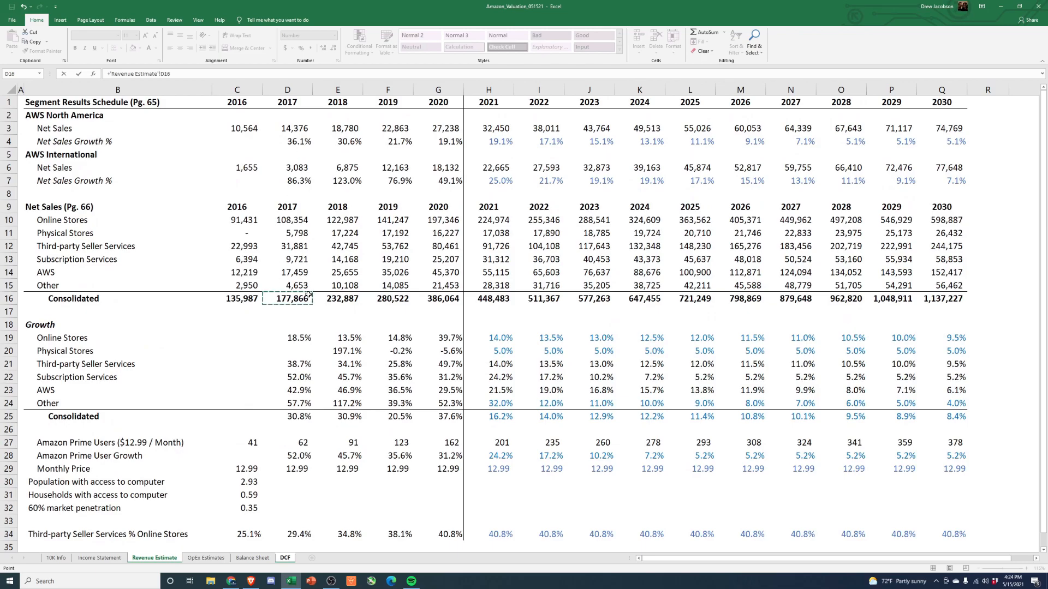
pyautogui.click(283, 558)
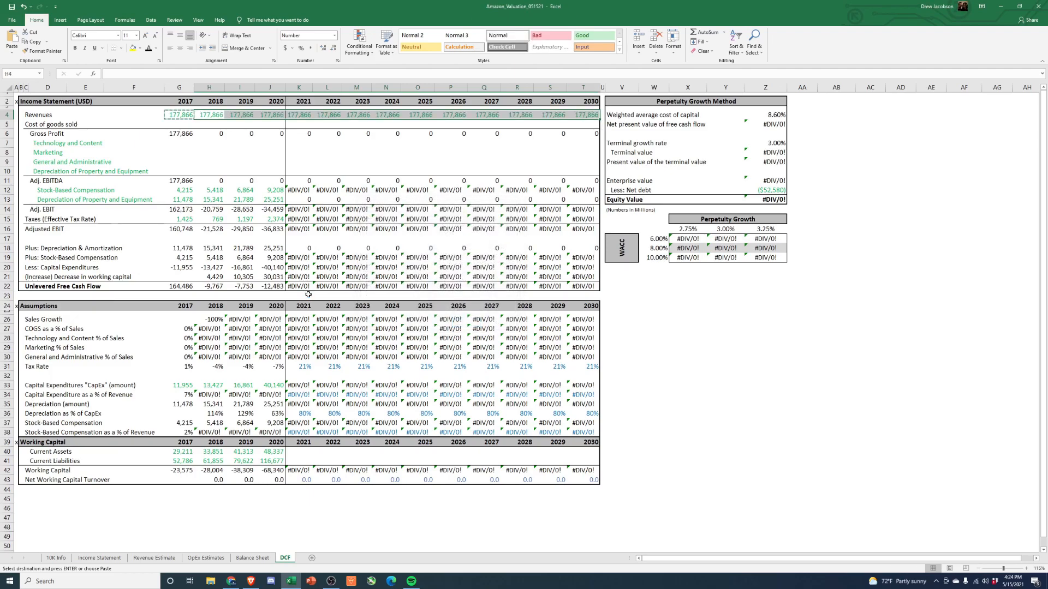
pyautogui.press('Enter')
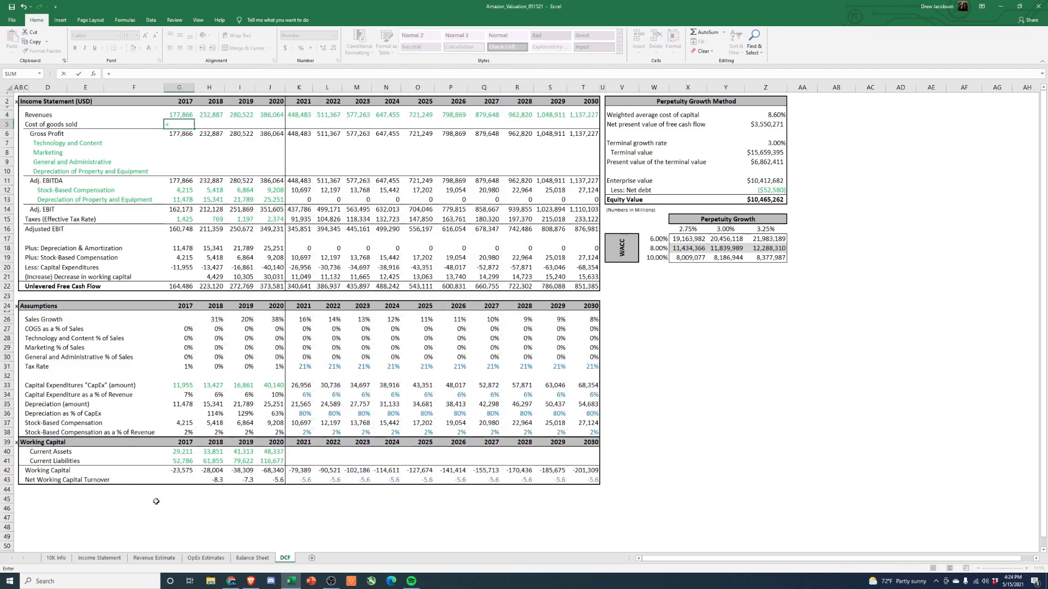
# Set DCF cost of goods sold to consolidated cost of sales plus fulfillment and fill across.
pyautogui.click(205, 558)
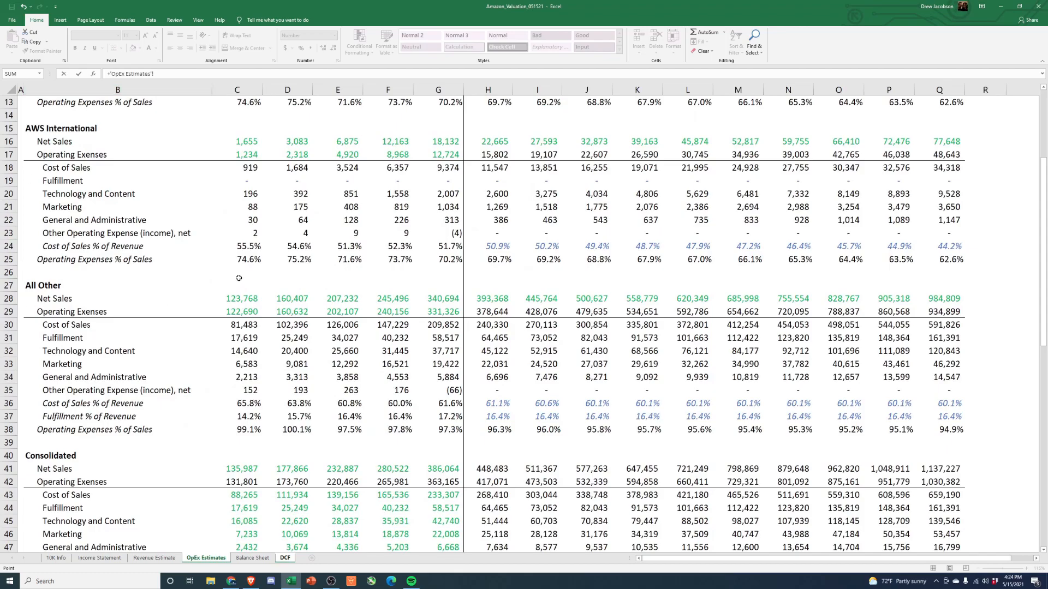
pyautogui.scroll(-3)
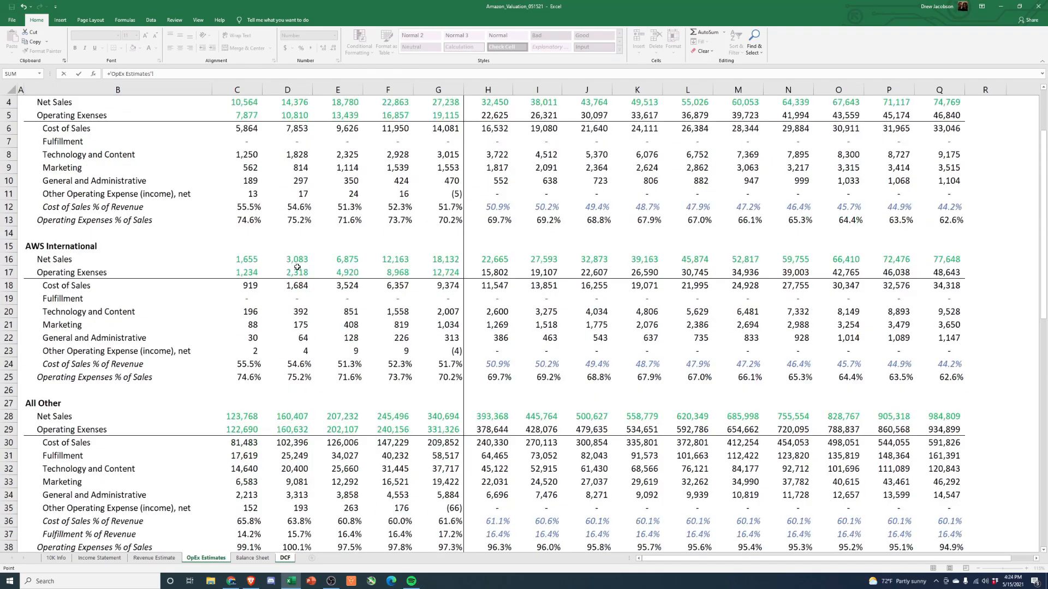
pyautogui.scroll(-3)
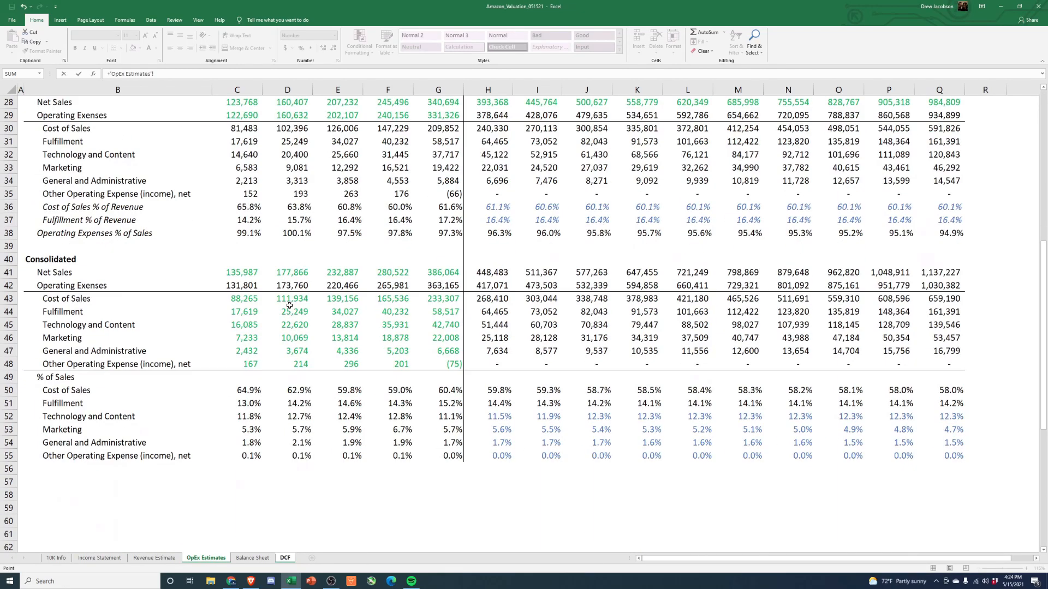
pyautogui.click(287, 298)
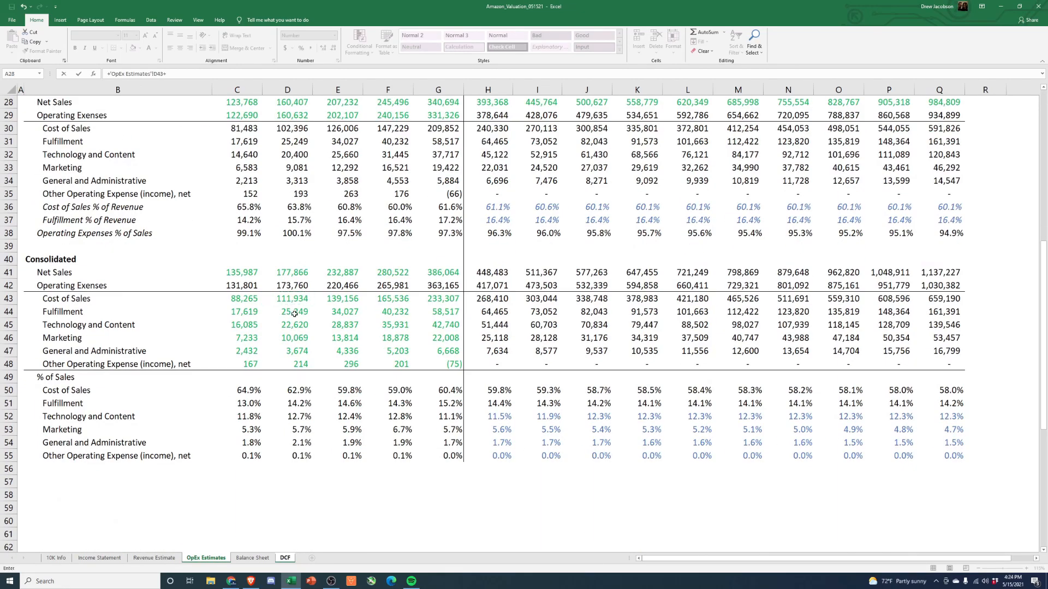
pyautogui.click(284, 558)
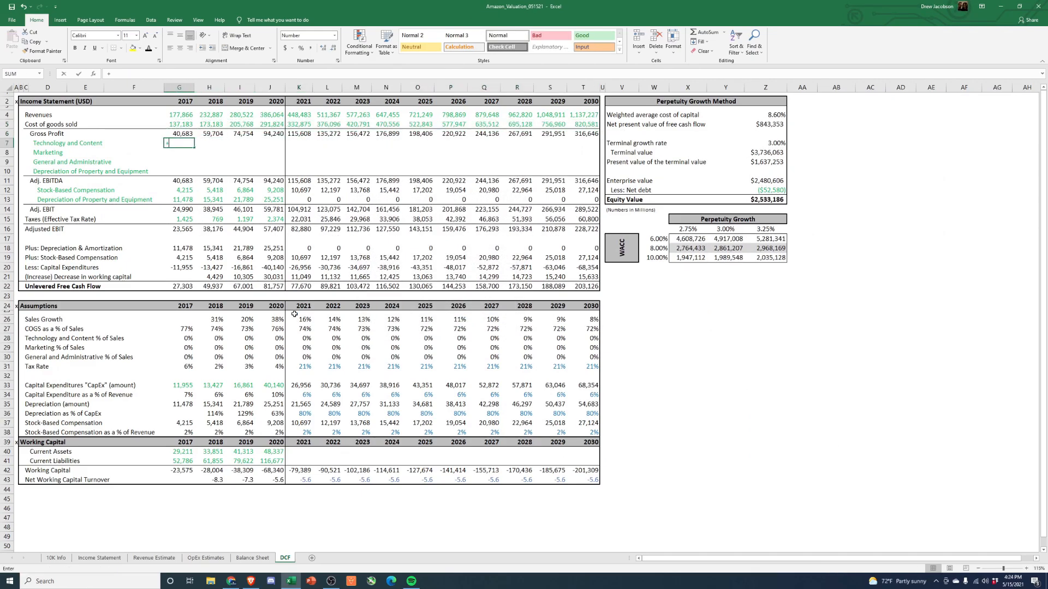
# Link 2017 technology, marketing and G&A expenses (22,620, 10,069, 3,674) from OpEx Estimates.
pyautogui.click(205, 557)
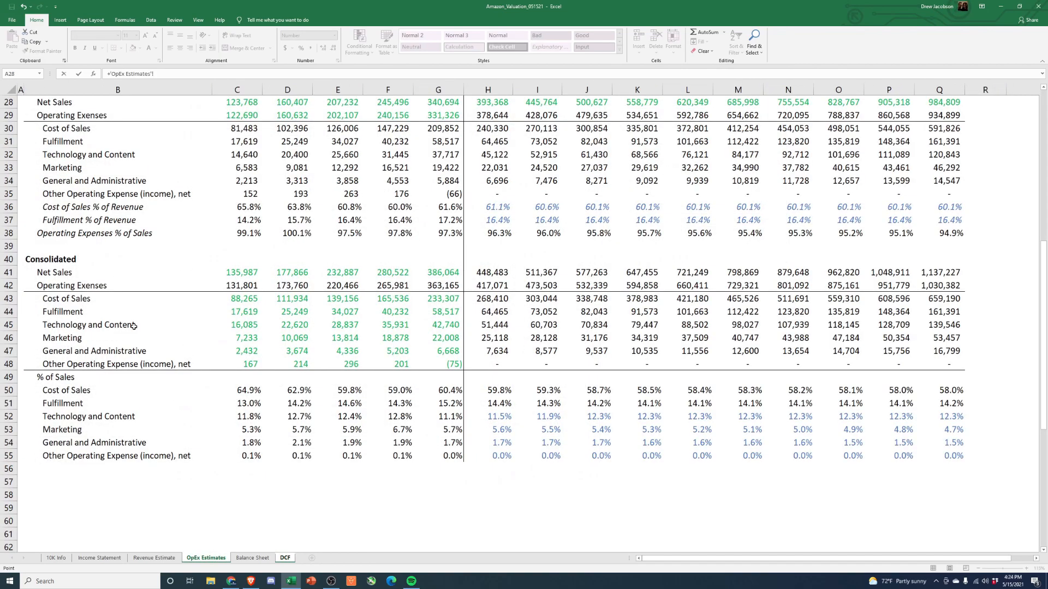
pyautogui.click(284, 558)
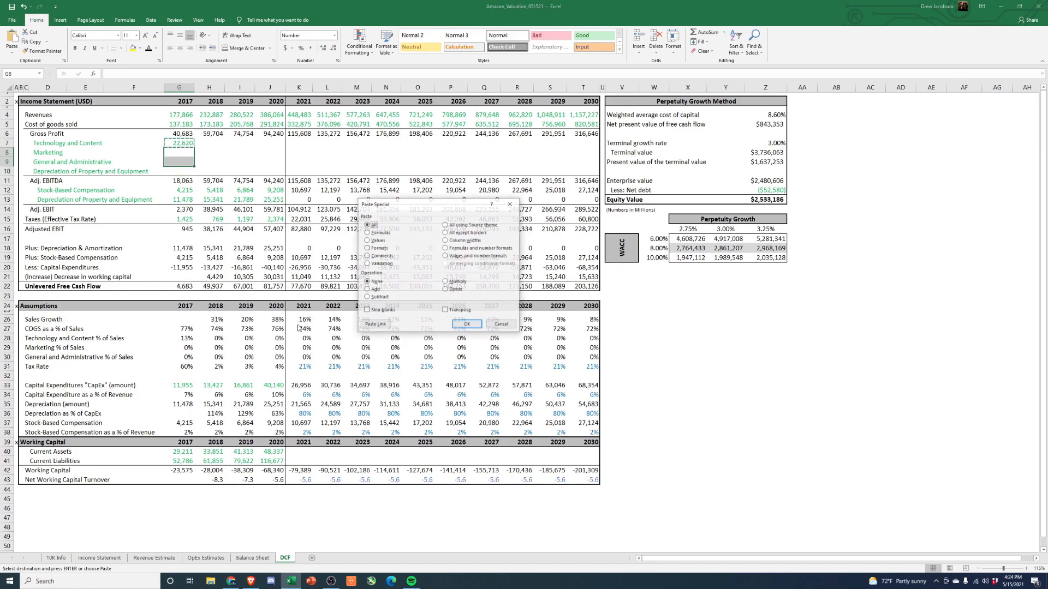
pyautogui.click(466, 325)
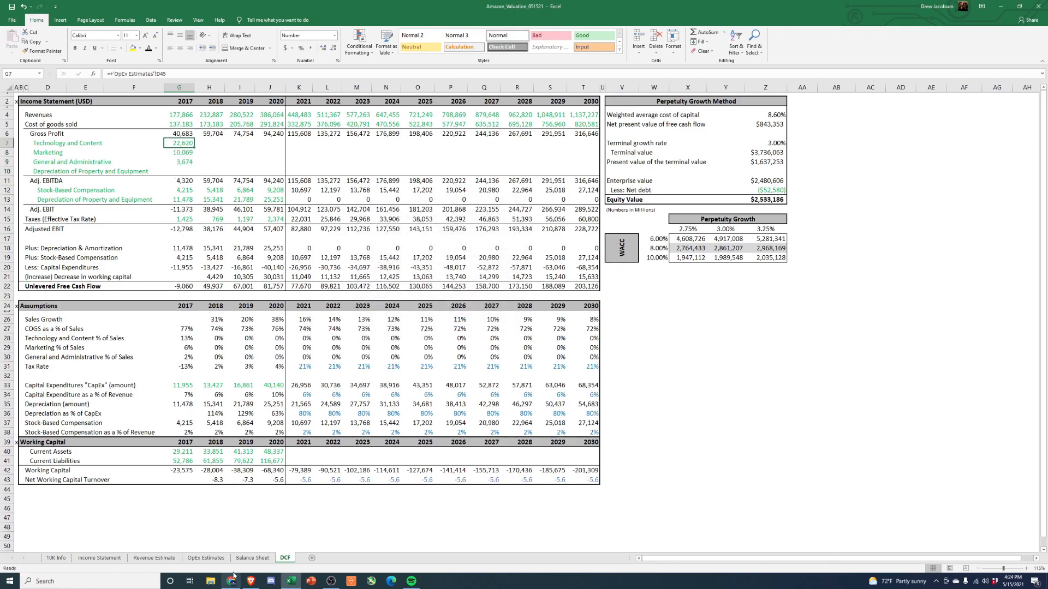
# Fill technology, marketing and G&A rows through 2030 and link depreciation for 2017–2020.
pyautogui.click(205, 557)
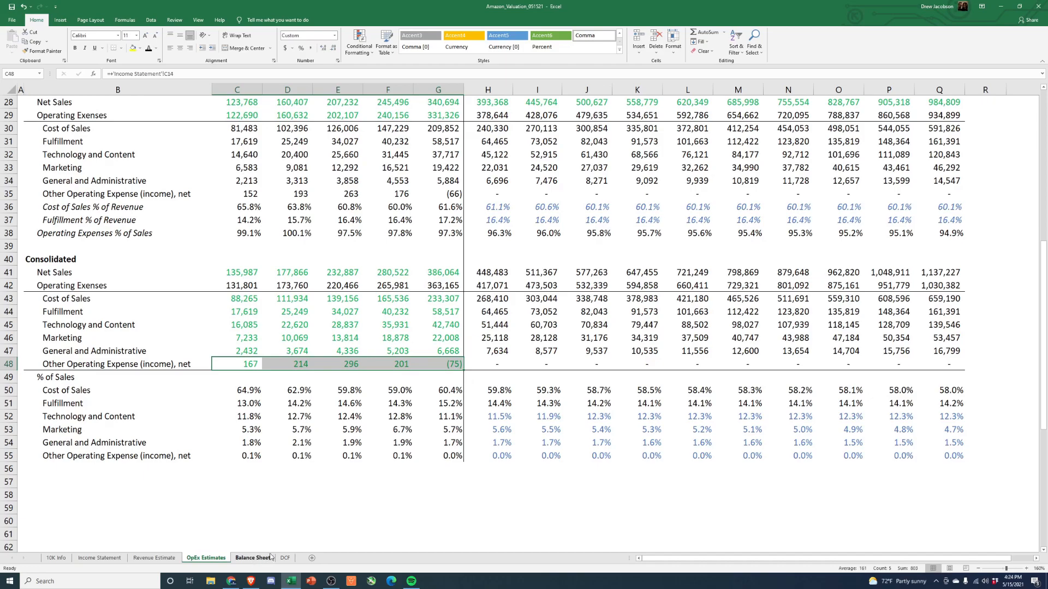
pyautogui.click(284, 557)
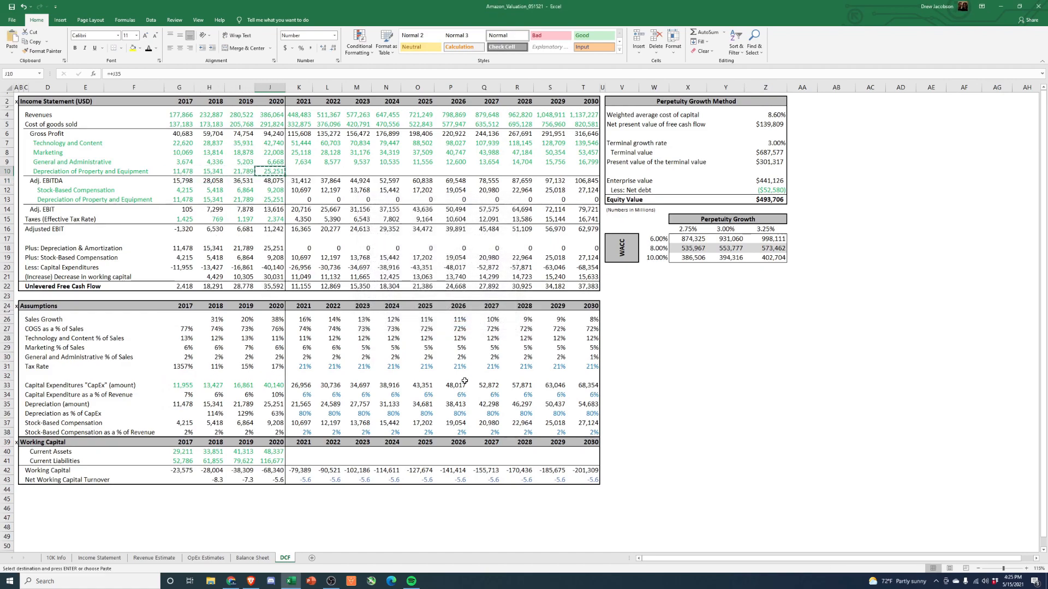
pyautogui.click(299, 172)
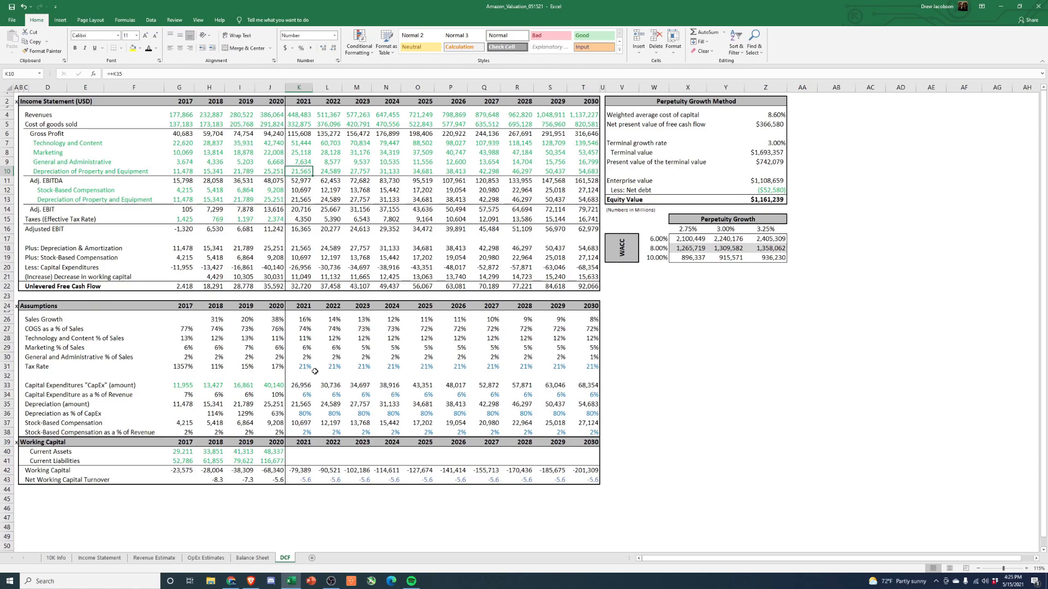
pyautogui.click(47, 305)
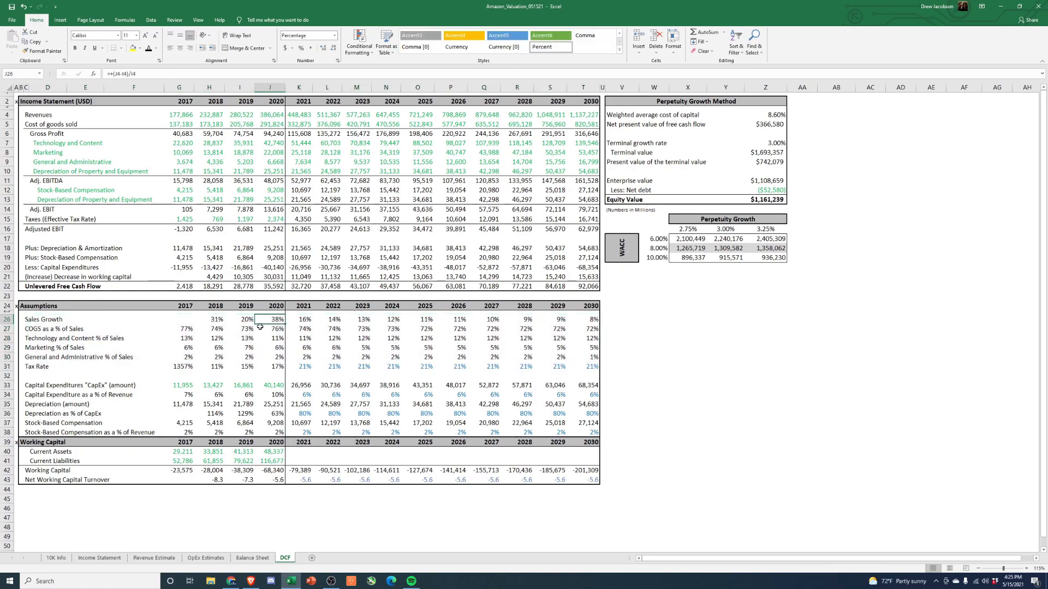
pyautogui.click(239, 319)
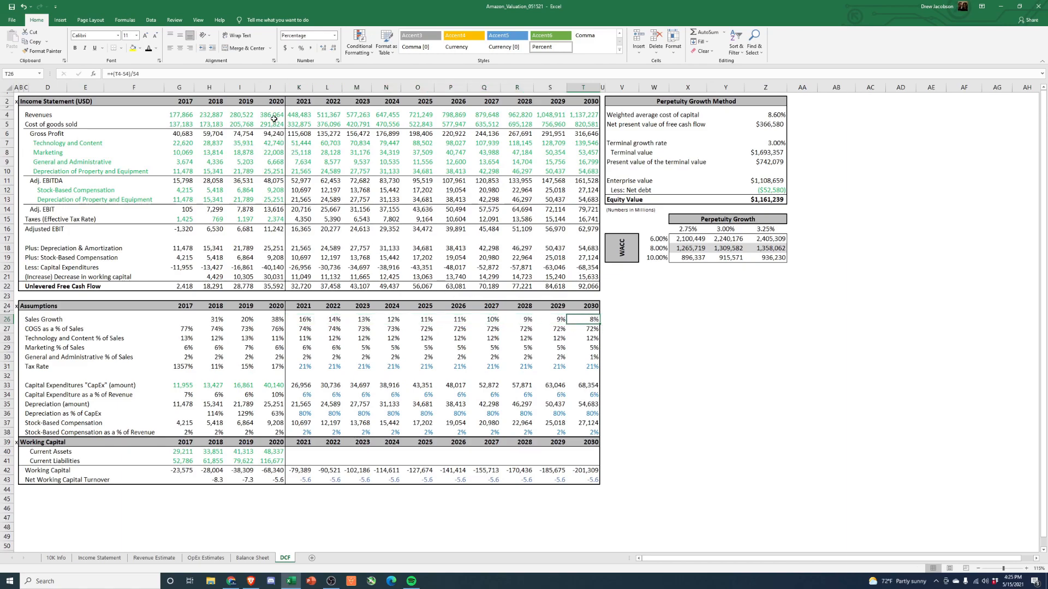
pyautogui.click(581, 114)
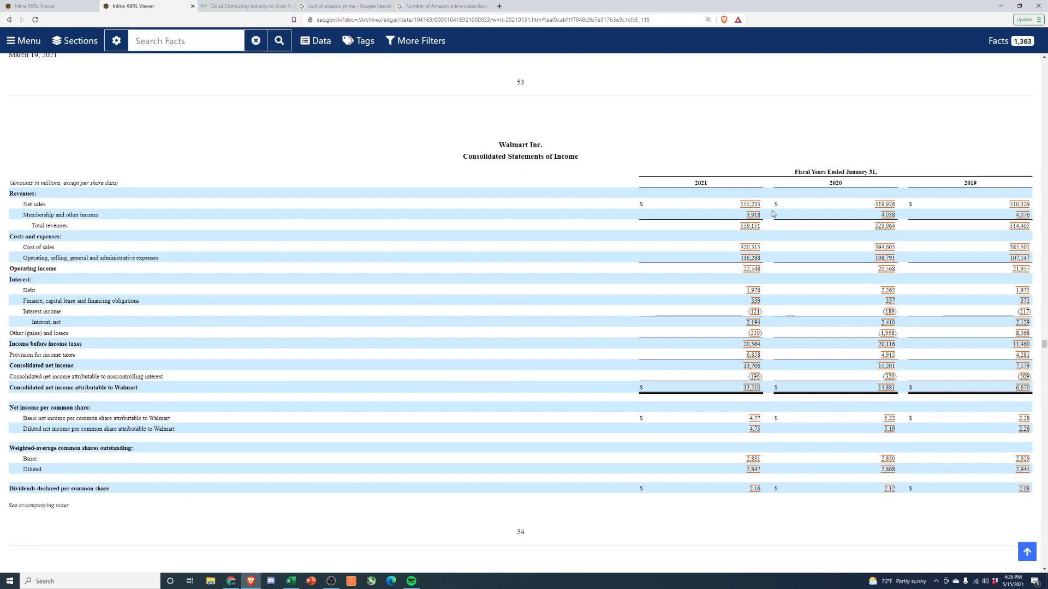
# Bring up Walmart's consolidated statements of income in the Inline XBRL Viewer.
pyautogui.click(749, 204)
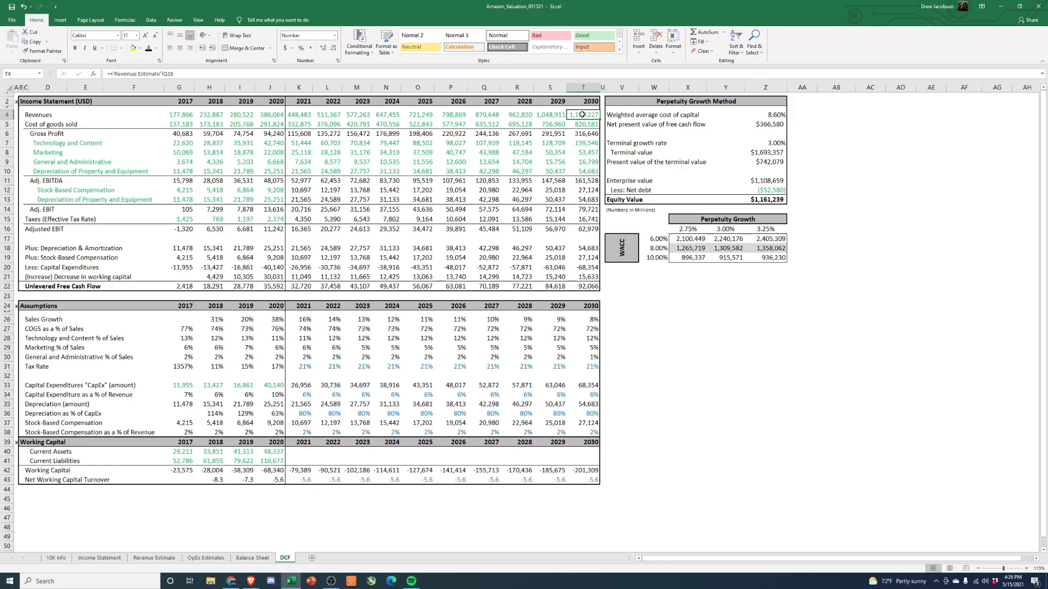
pyautogui.click(154, 558)
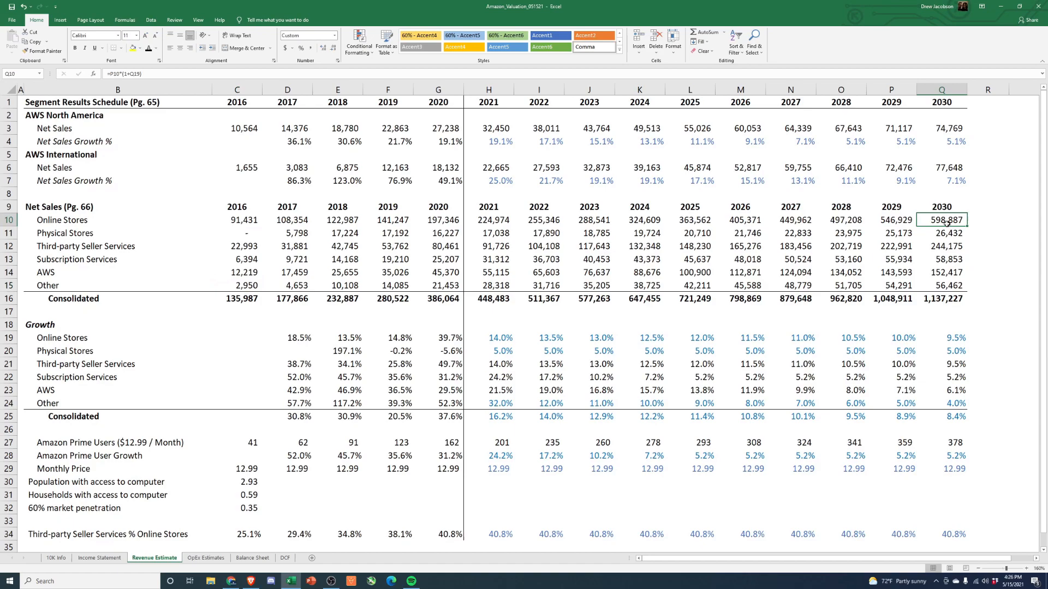
pyautogui.moveTo(942, 220); pyautogui.dragTo(942, 245)
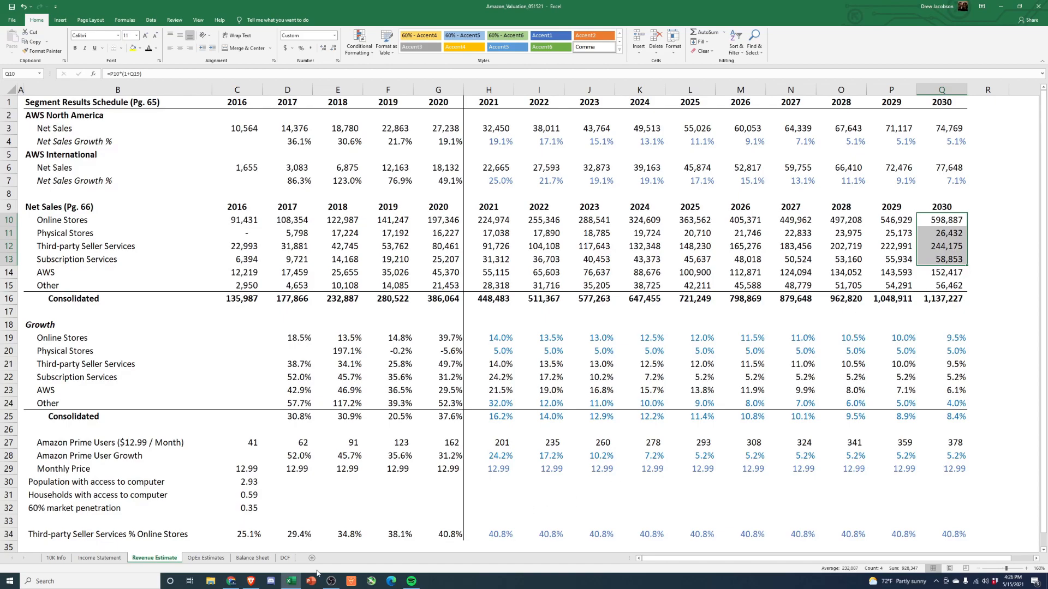
pyautogui.click(285, 558)
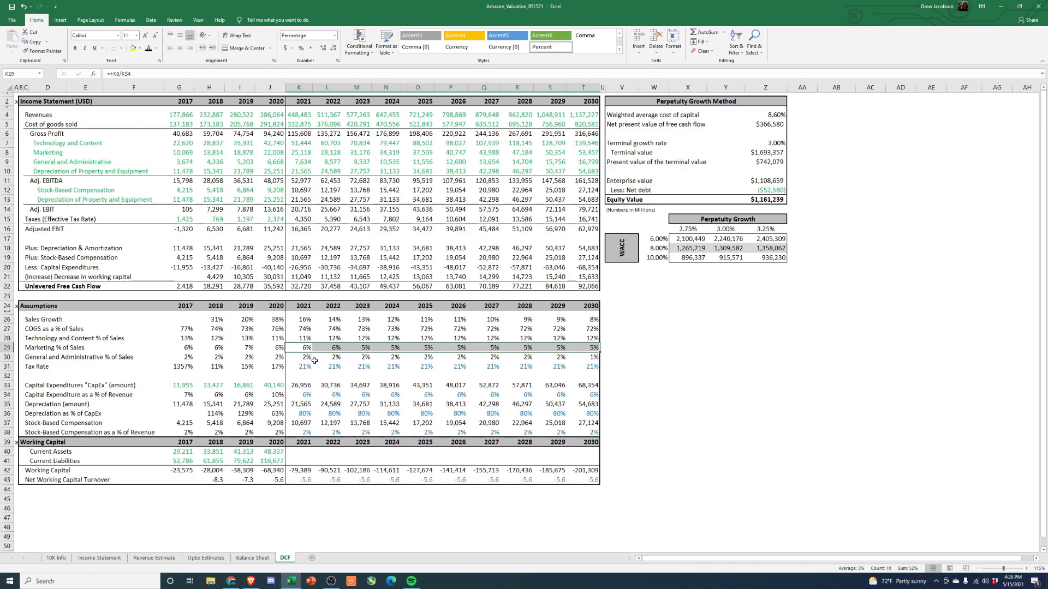
pyautogui.click(299, 357)
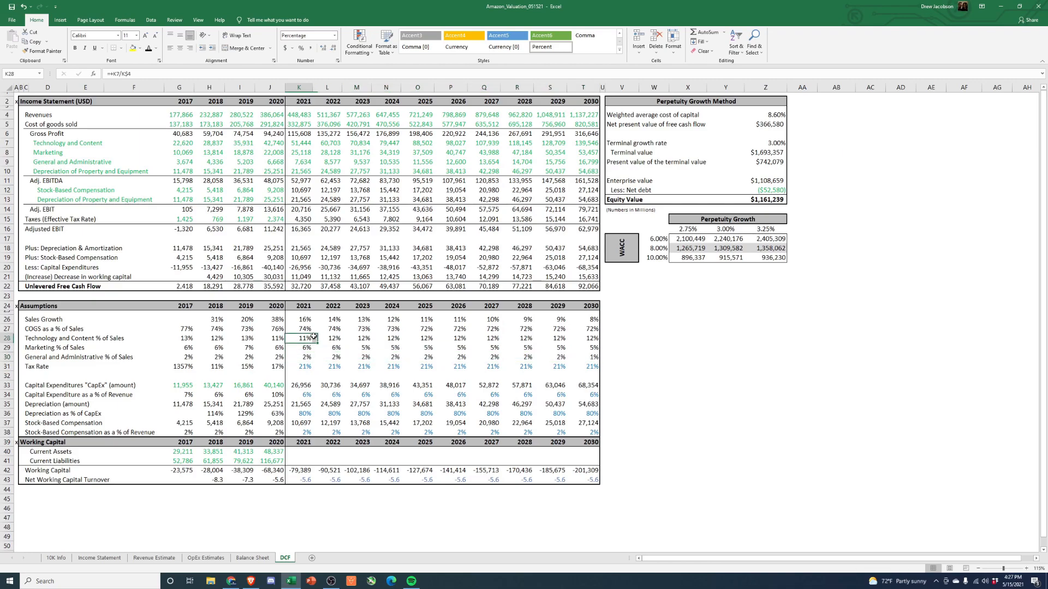
pyautogui.moveTo(299, 339); pyautogui.dragTo(585, 338)
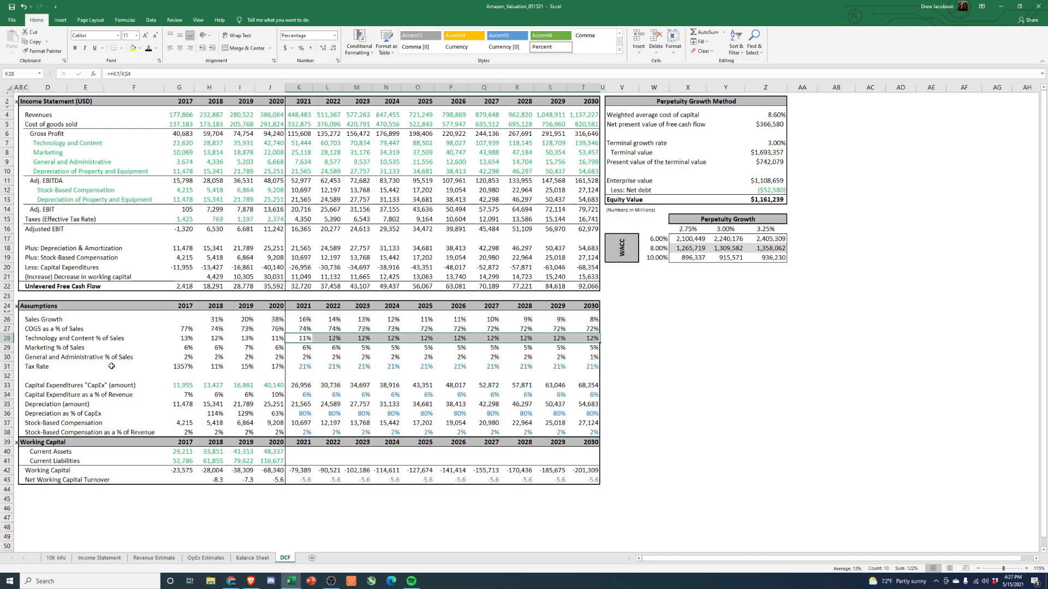
pyautogui.click(205, 560)
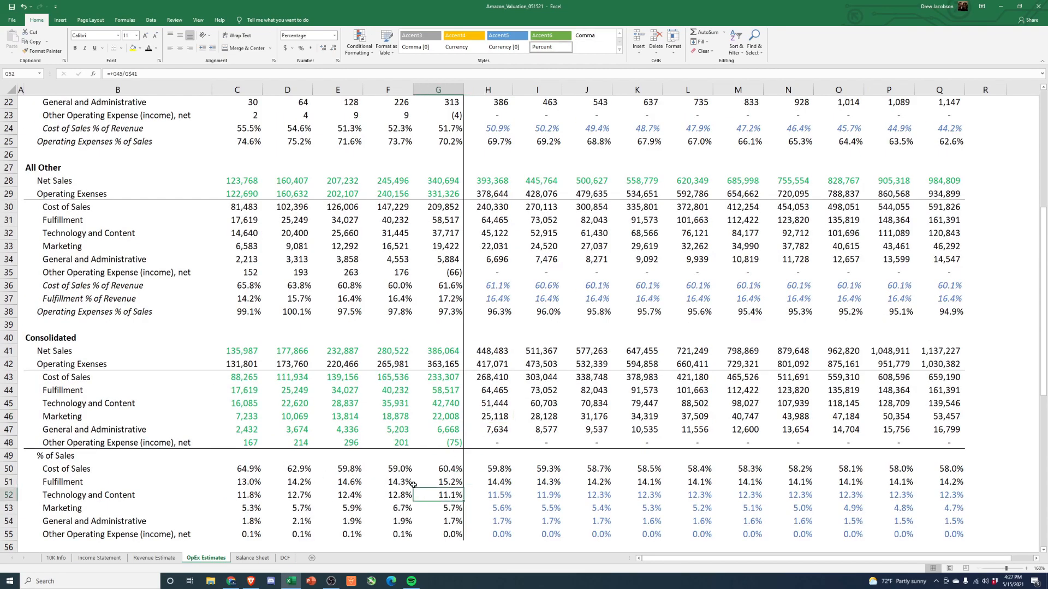
pyautogui.click(487, 495)
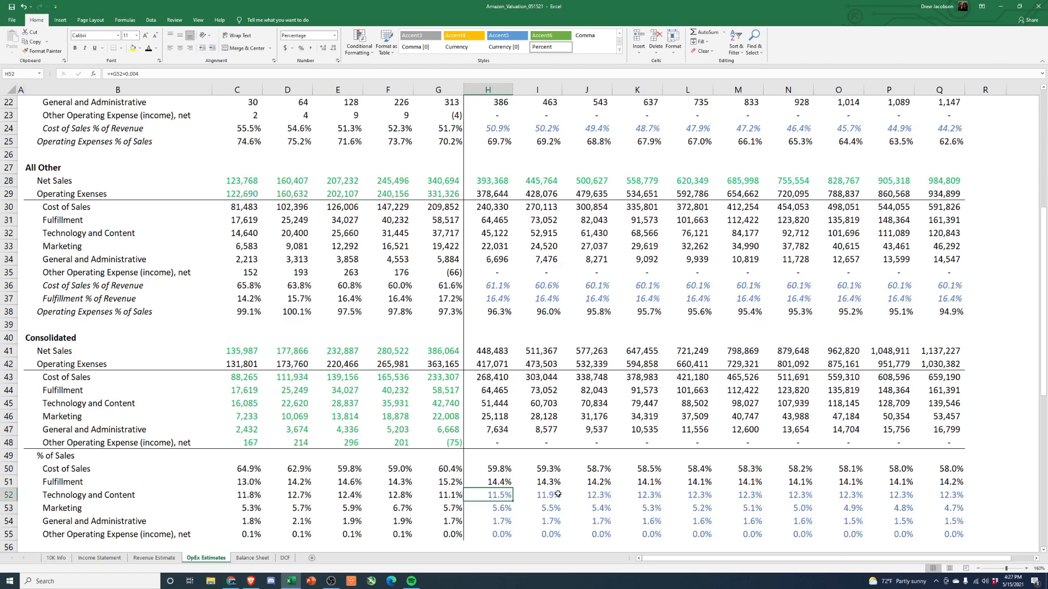
pyautogui.moveTo(236, 495); pyautogui.dragTo(287, 495)
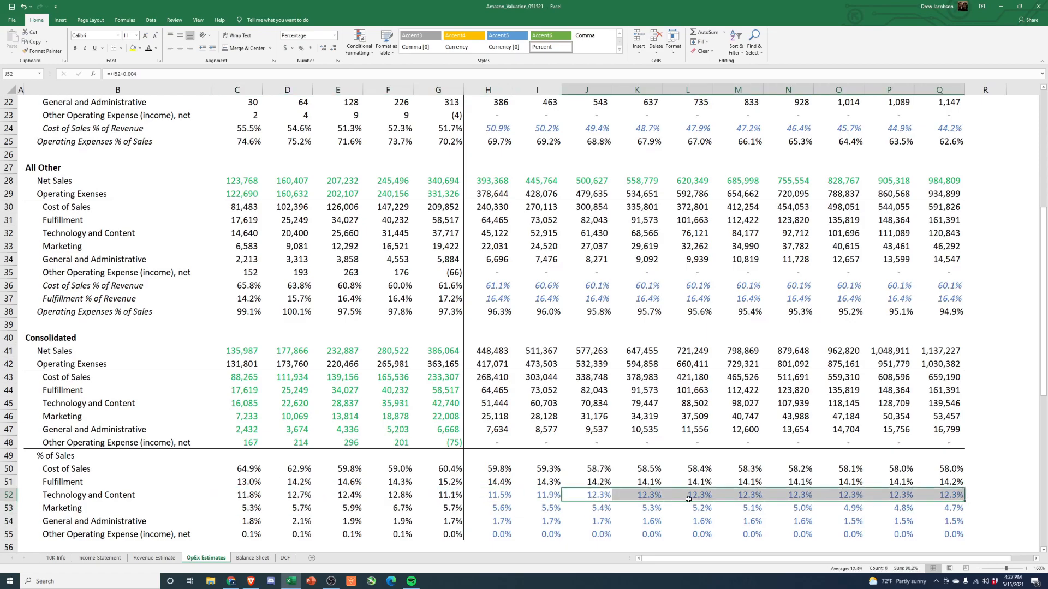
pyautogui.click(284, 557)
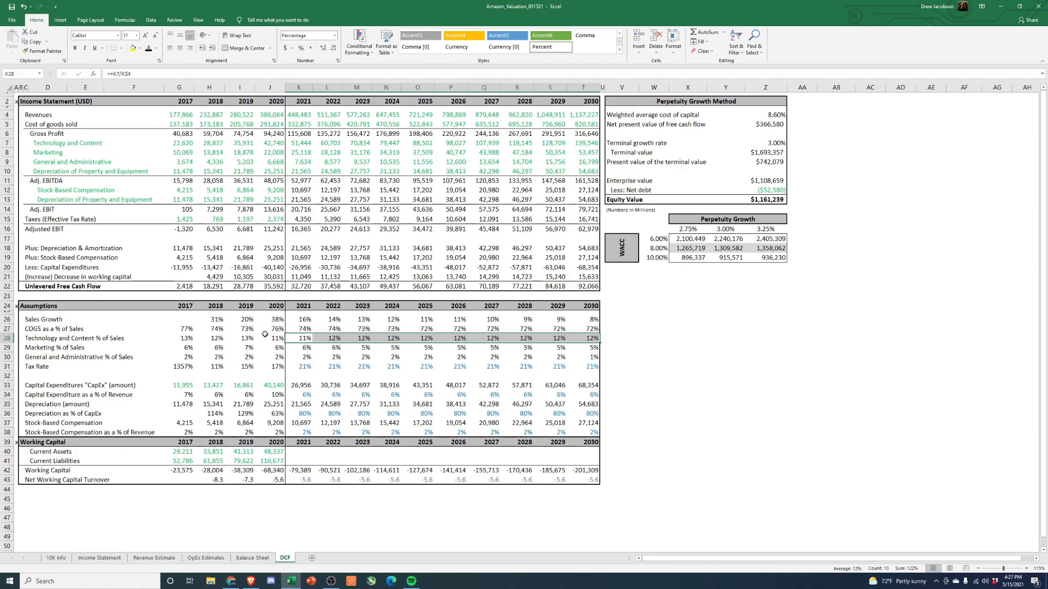
pyautogui.click(327, 366)
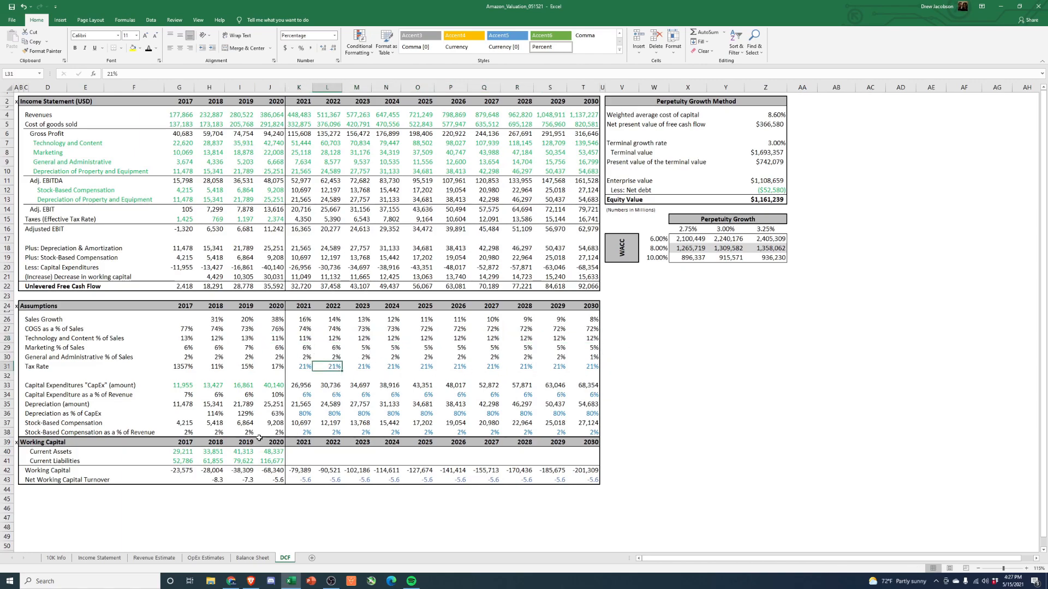
pyautogui.moveTo(328, 418)
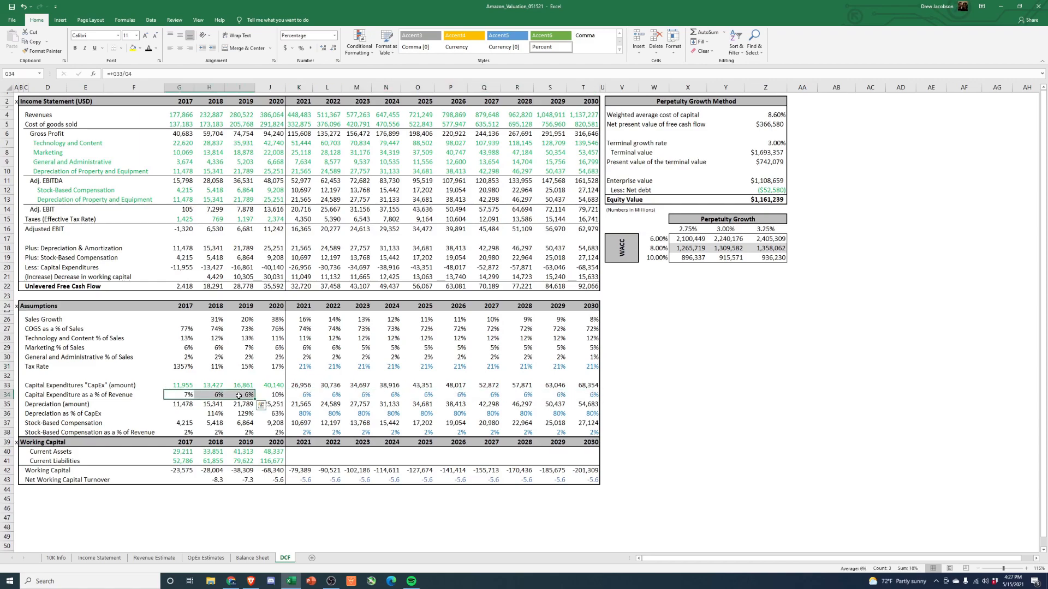
pyautogui.click(270, 394)
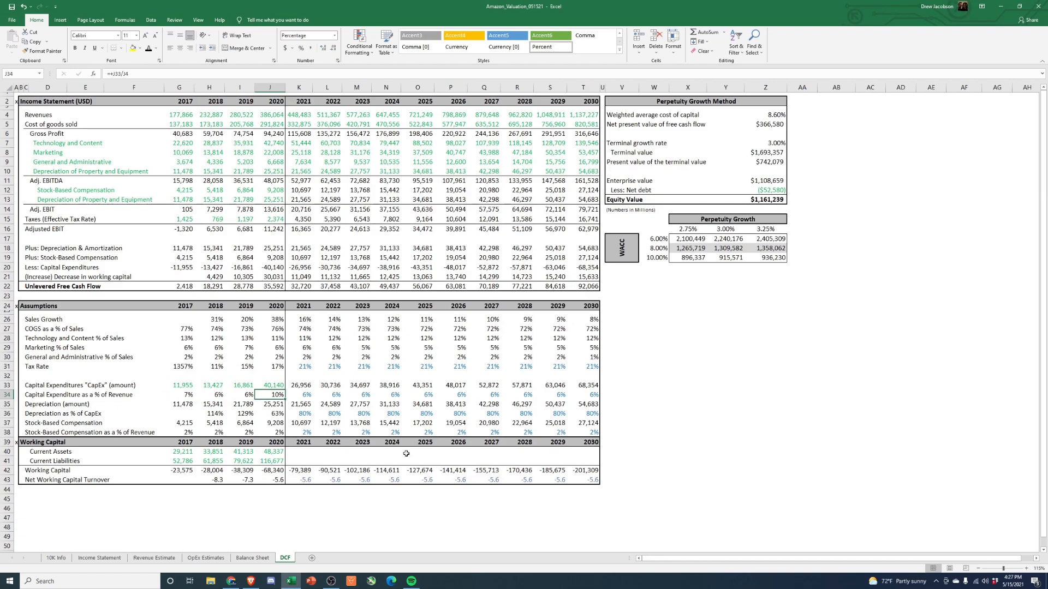
pyautogui.click(299, 394)
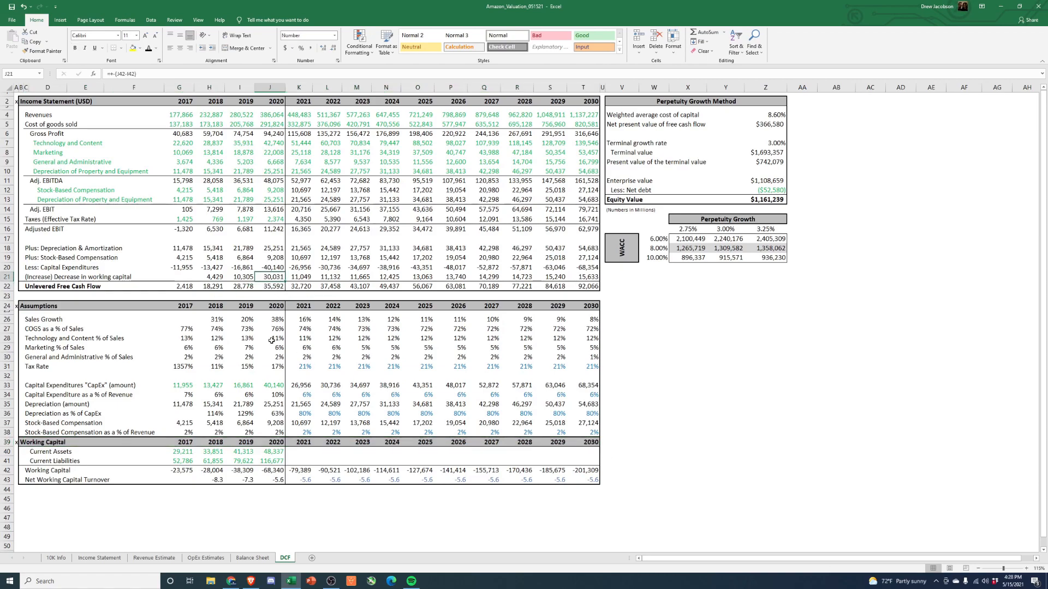
pyautogui.moveTo(271, 473)
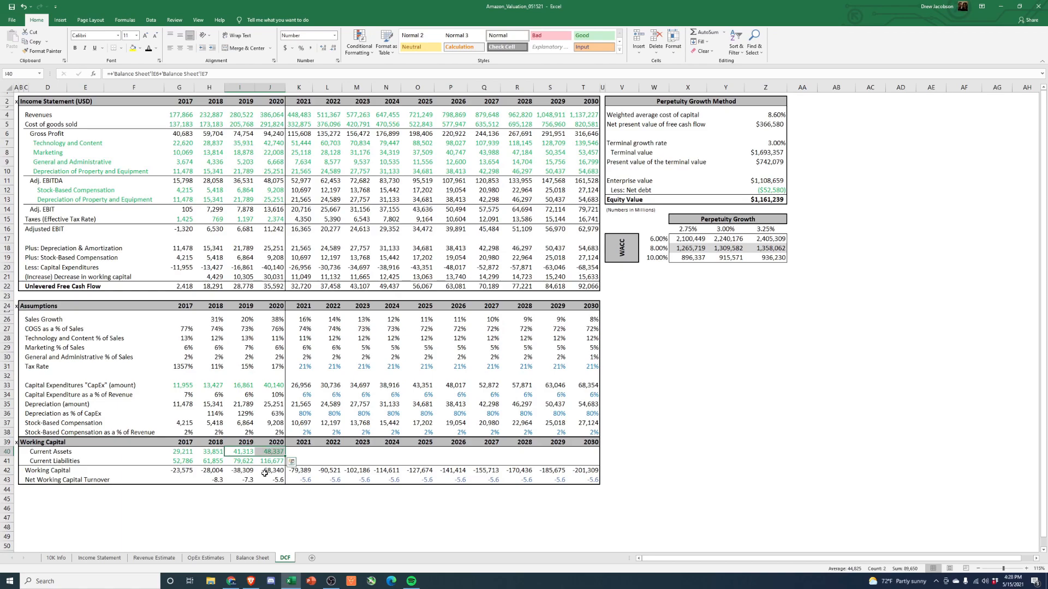
pyautogui.click(271, 460)
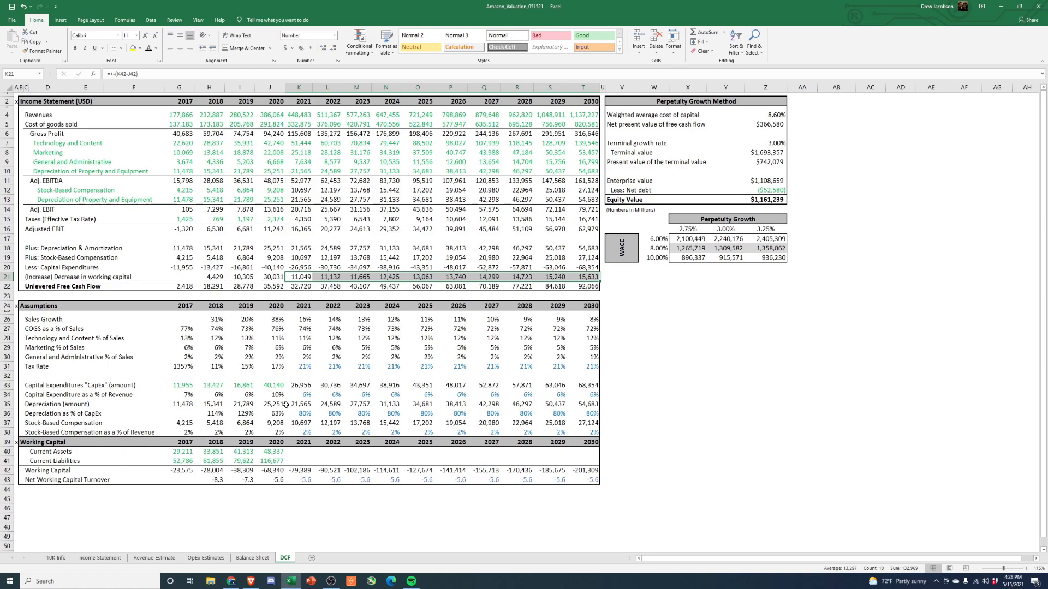
pyautogui.moveTo(290, 415)
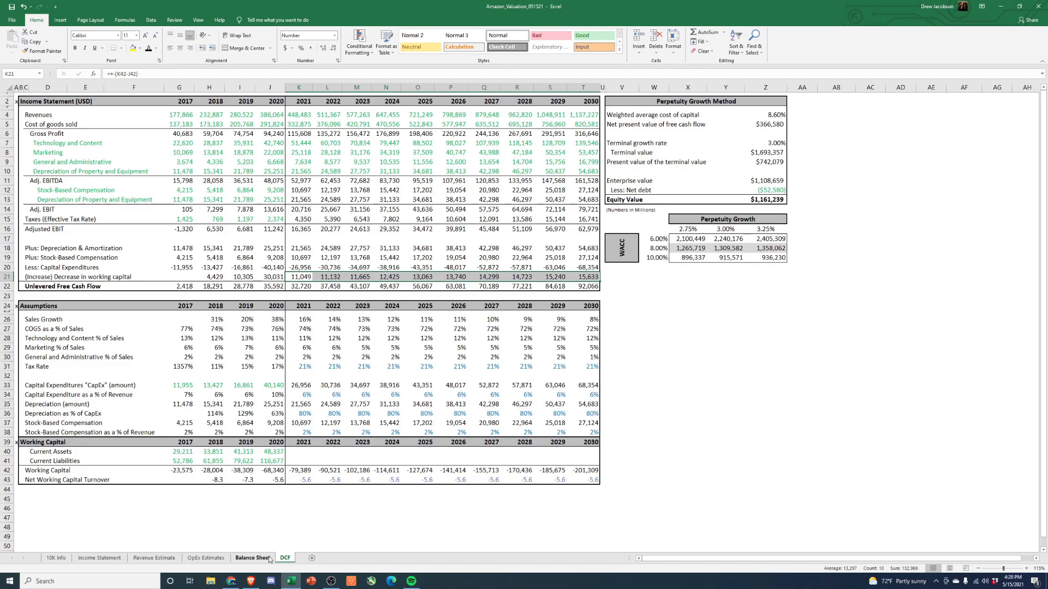
pyautogui.click(252, 557)
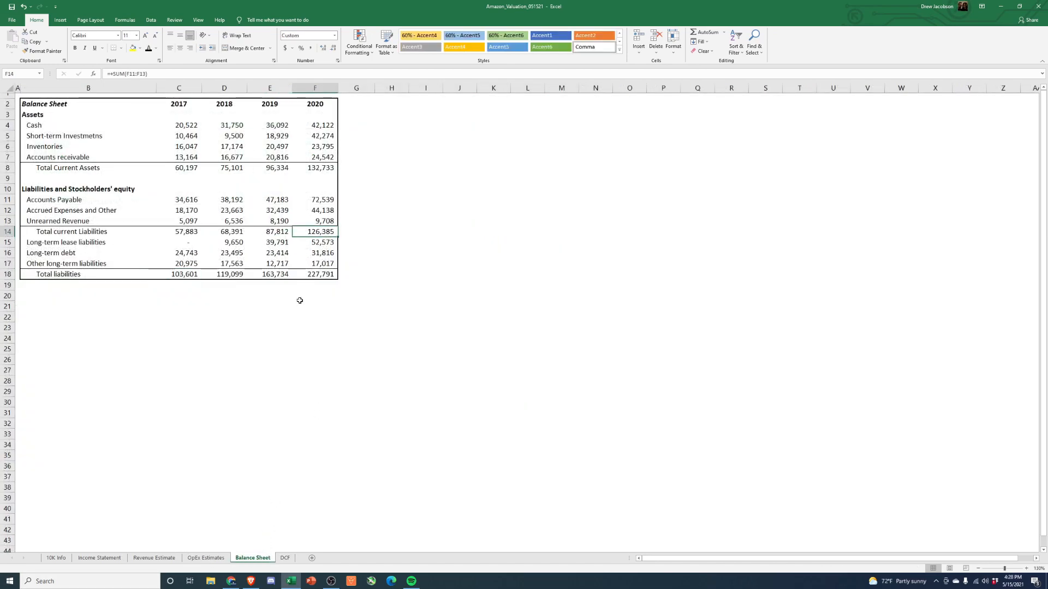
pyautogui.click(314, 200)
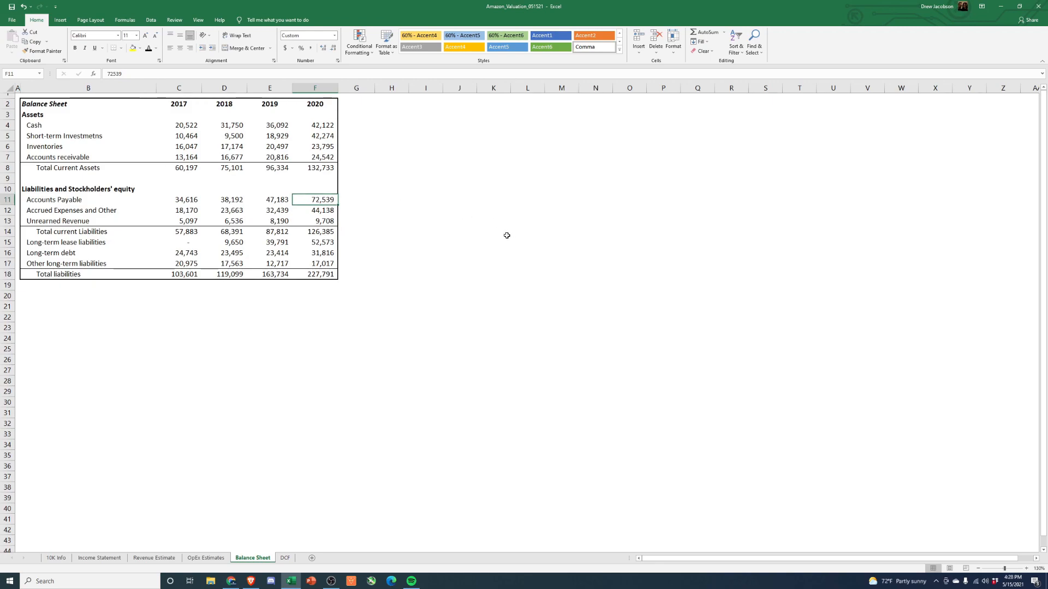
pyautogui.moveTo(471, 217)
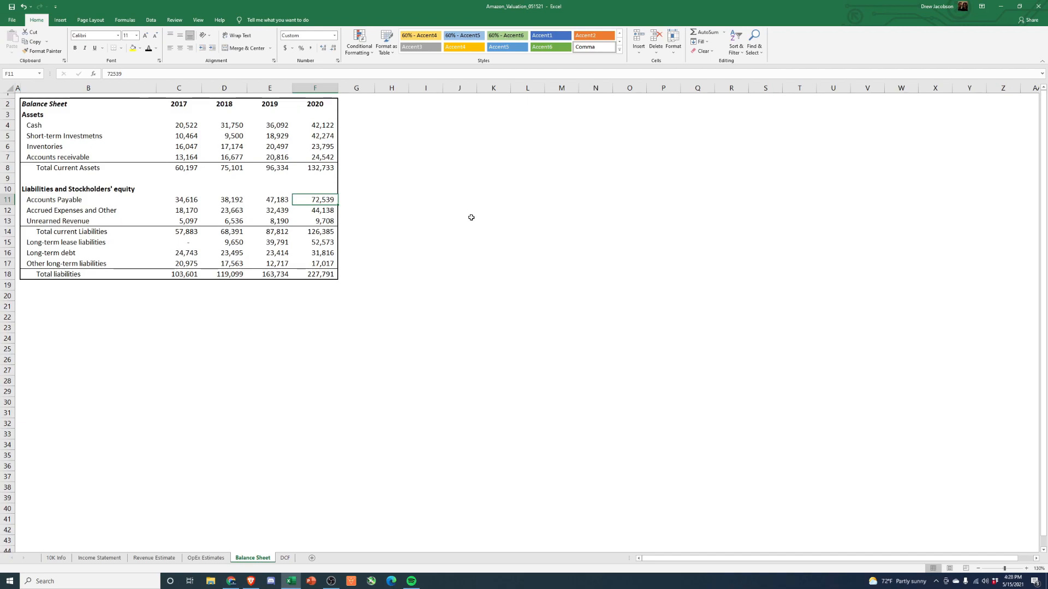
pyautogui.moveTo(449, 216)
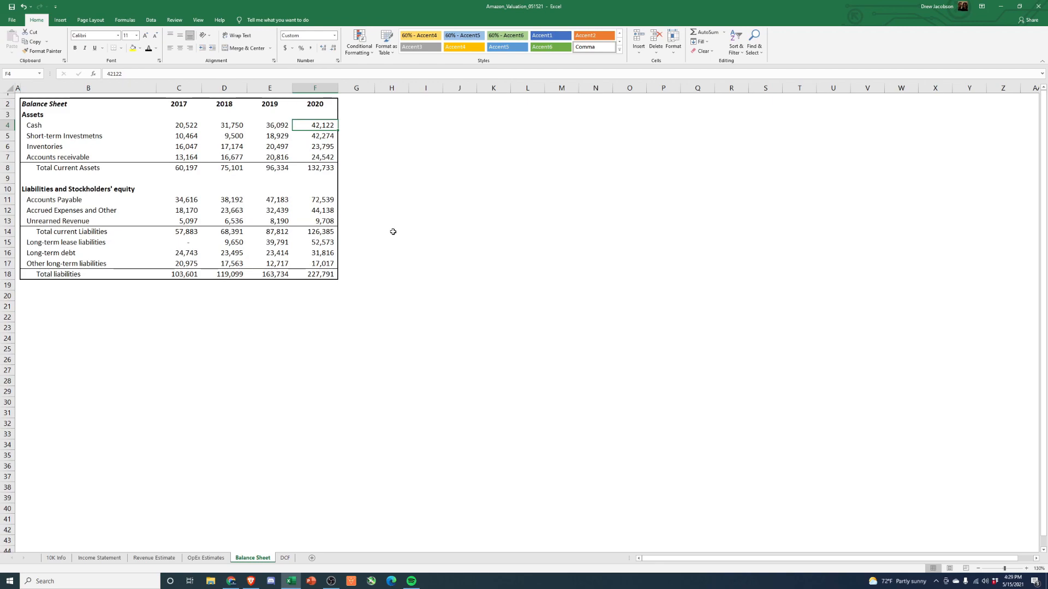
pyautogui.click(314, 145)
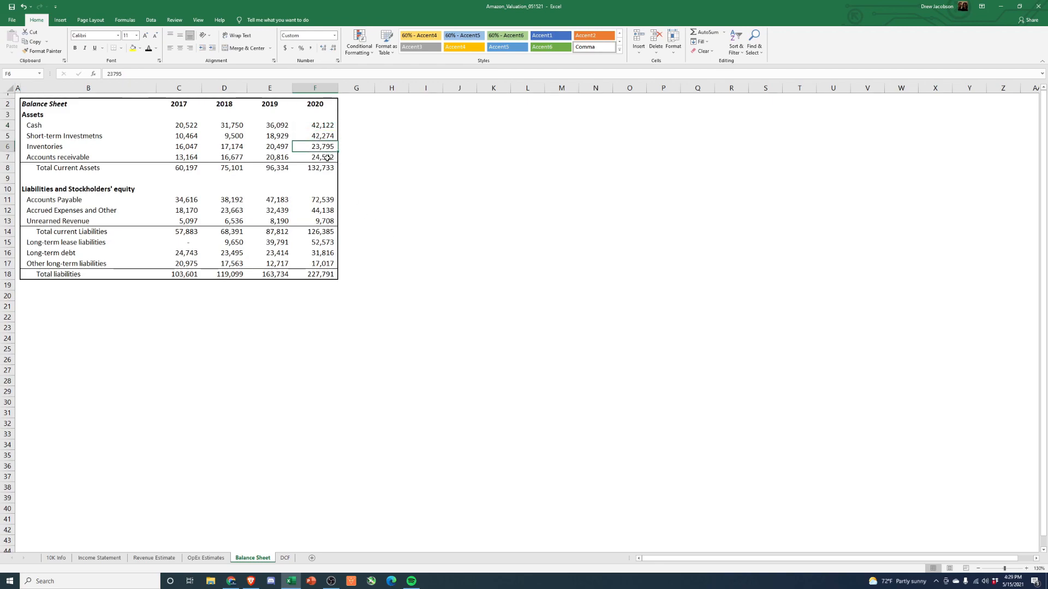
pyautogui.click(315, 157)
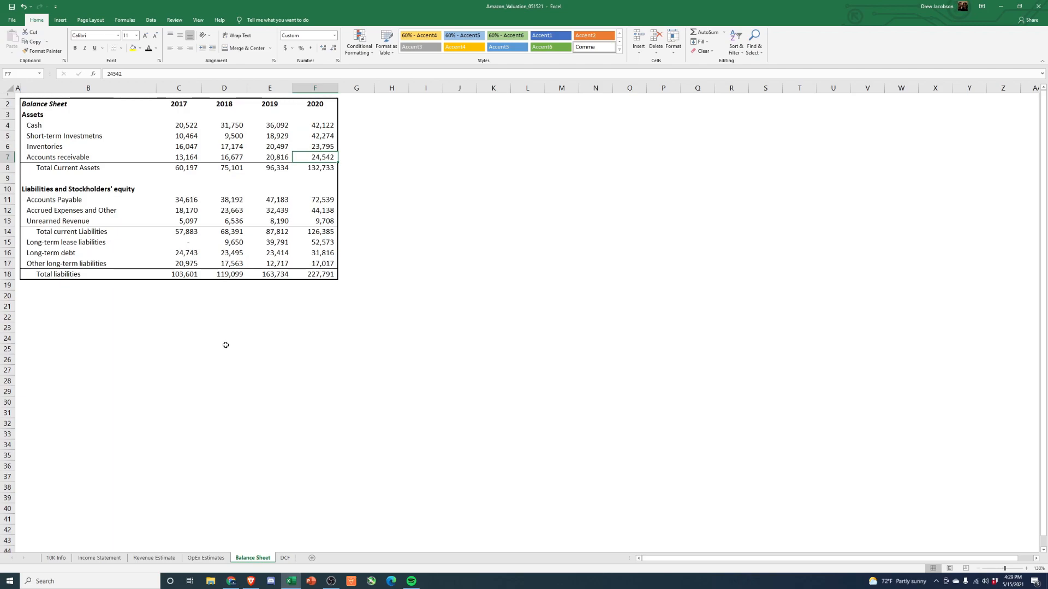
pyautogui.click(283, 558)
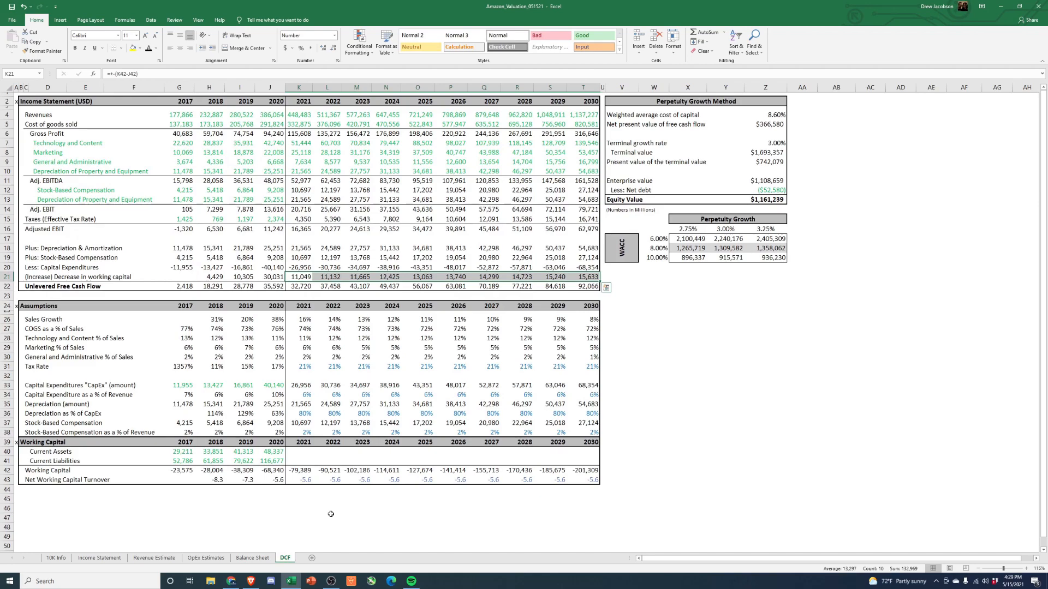
# Inspect the 8.60% WACC input, then switch to the Yahoo Finance home page.
pyautogui.click(766, 115)
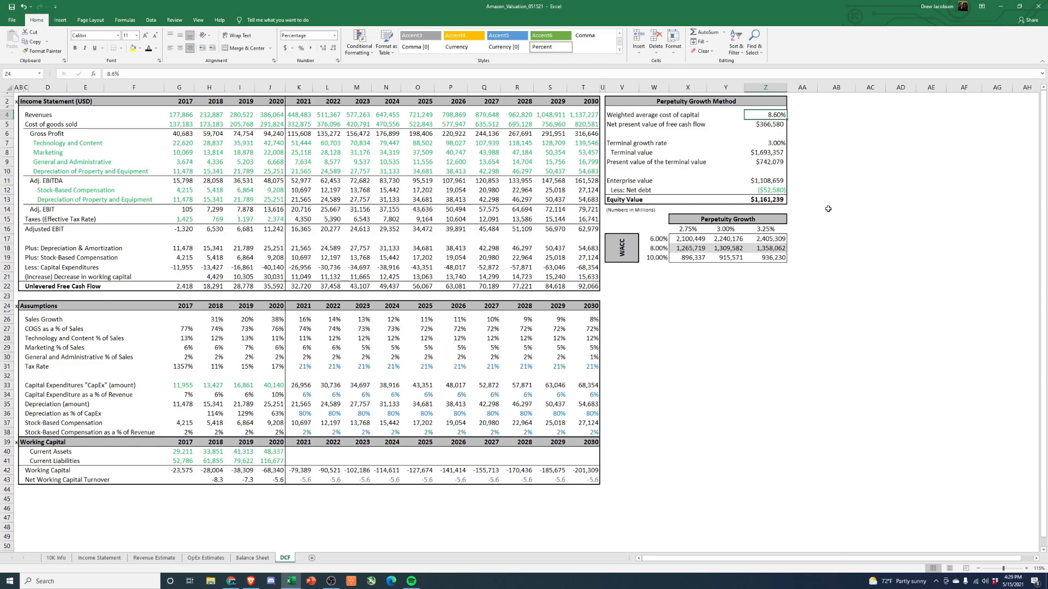
pyautogui.moveTo(825, 208)
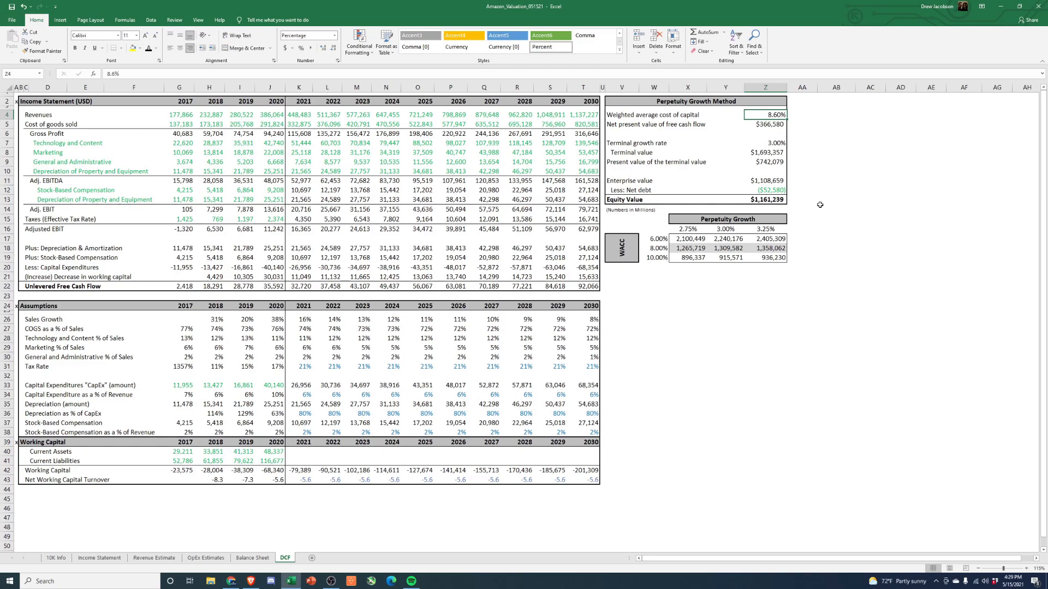
pyautogui.click(765, 199)
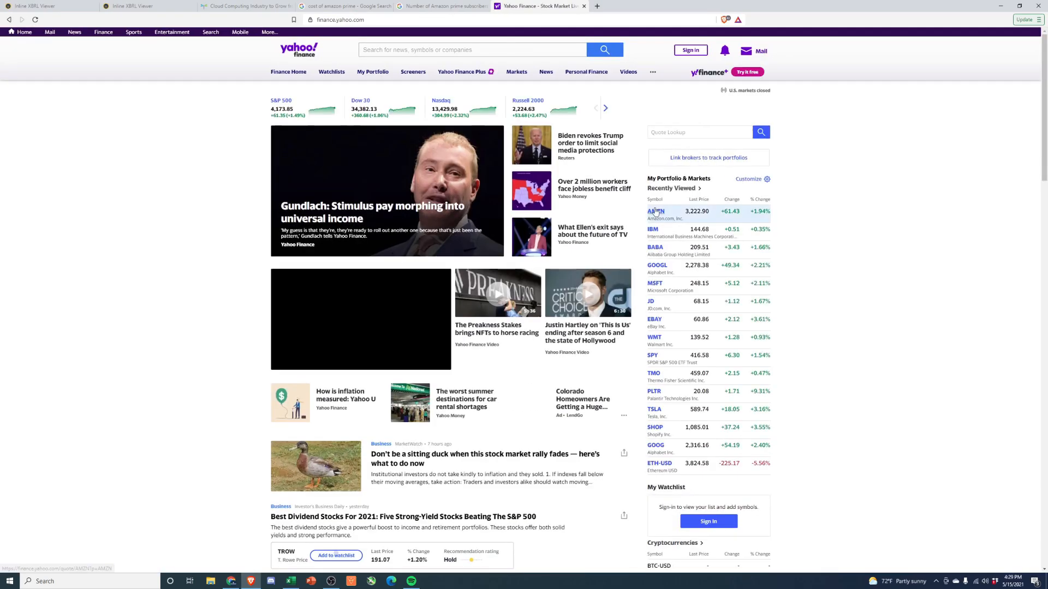
# Check Amazon's quote page (price 3,222.90, market cap 1.625T) and return to Excel.
pyautogui.click(656, 211)
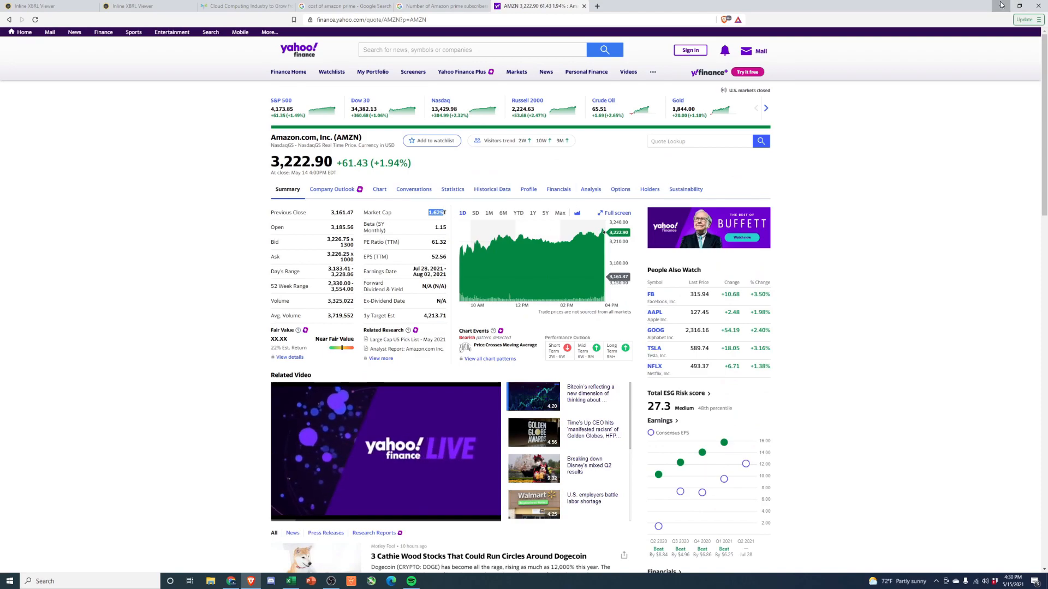
pyautogui.click(291, 581)
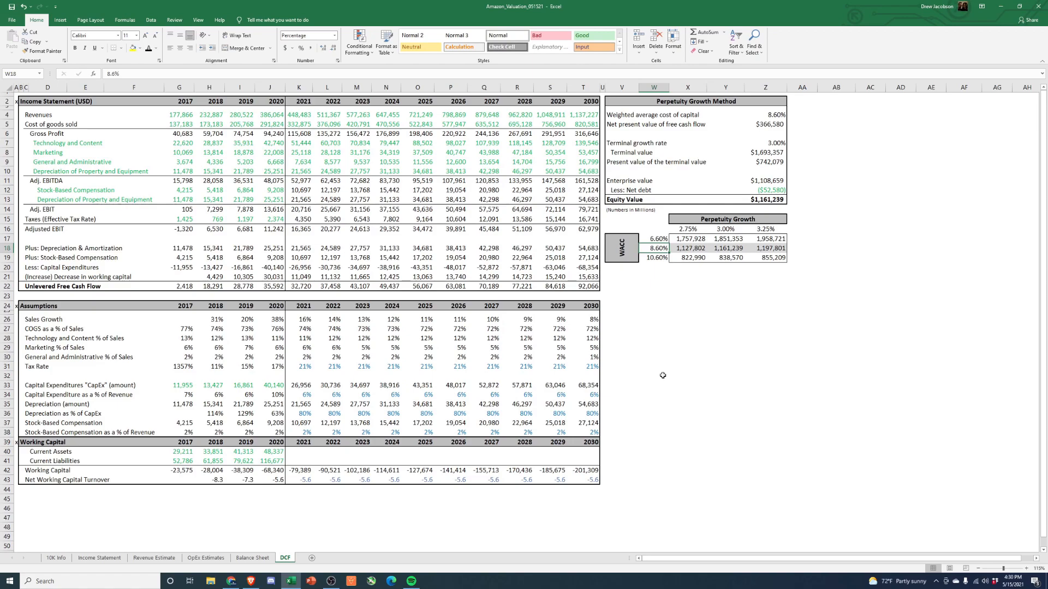
# Test terminal growth at 4.00% (equity $1,331,332), then reset it to 3.00%.
pyautogui.click(764, 190)
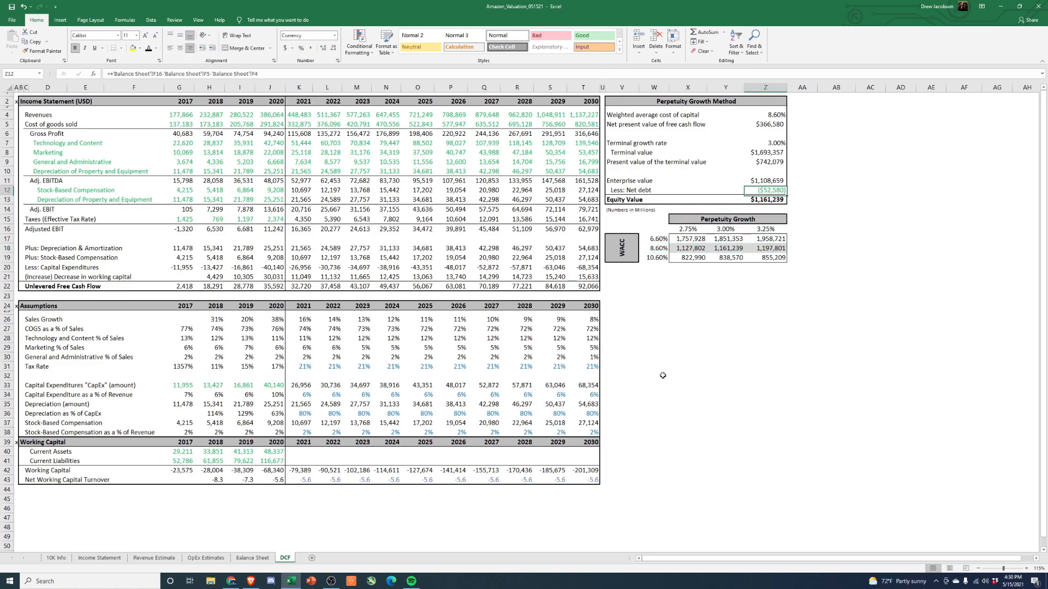
pyautogui.write('4.00%')
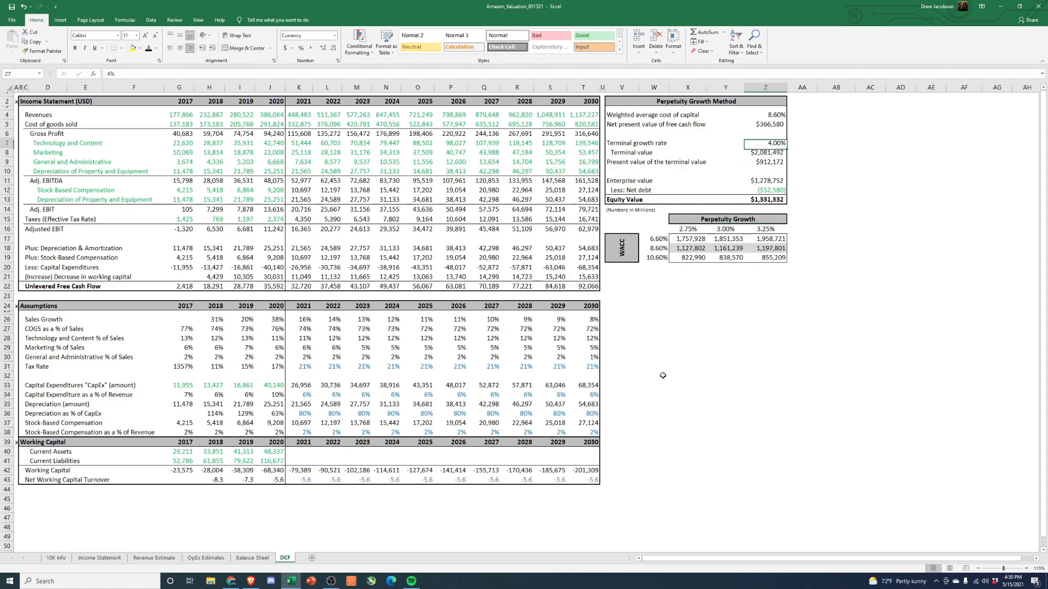
pyautogui.write('3.00%')
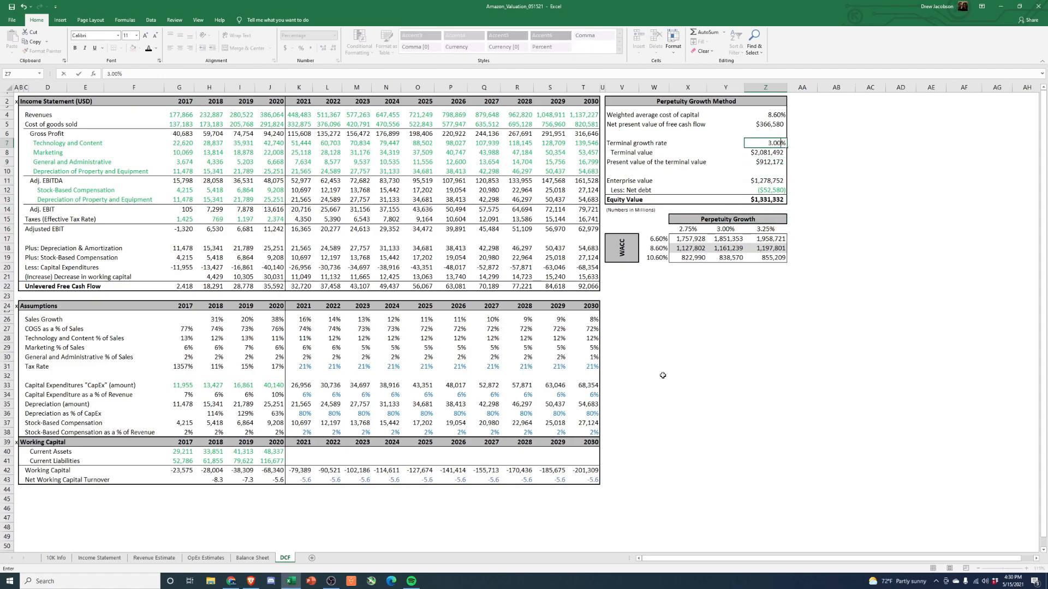
pyautogui.write('3')
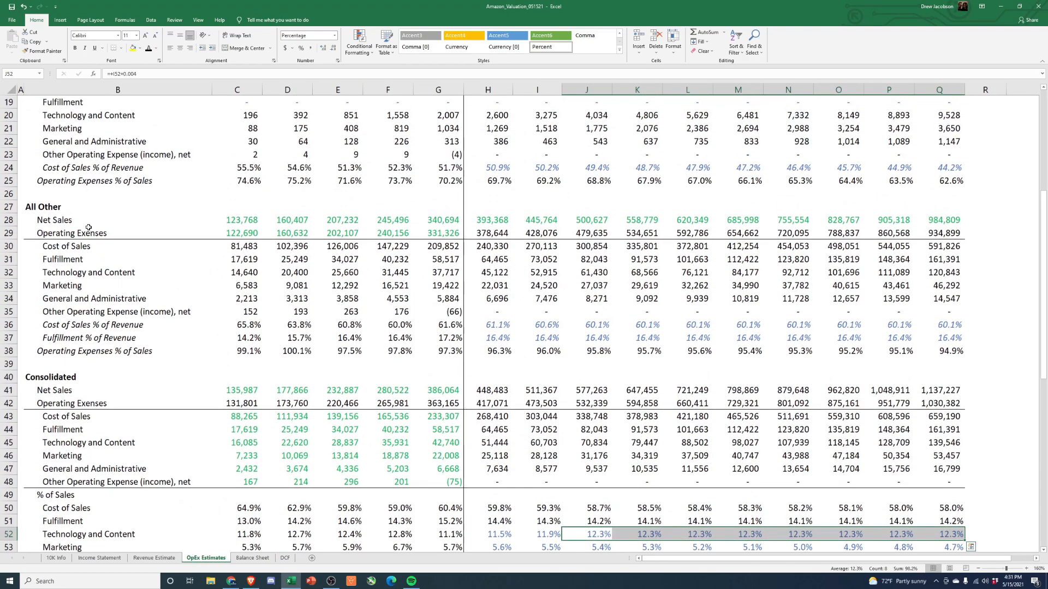
# Review the segment growth rate rows on Revenue Estimate and return to the DCF sheet.
pyautogui.click(154, 558)
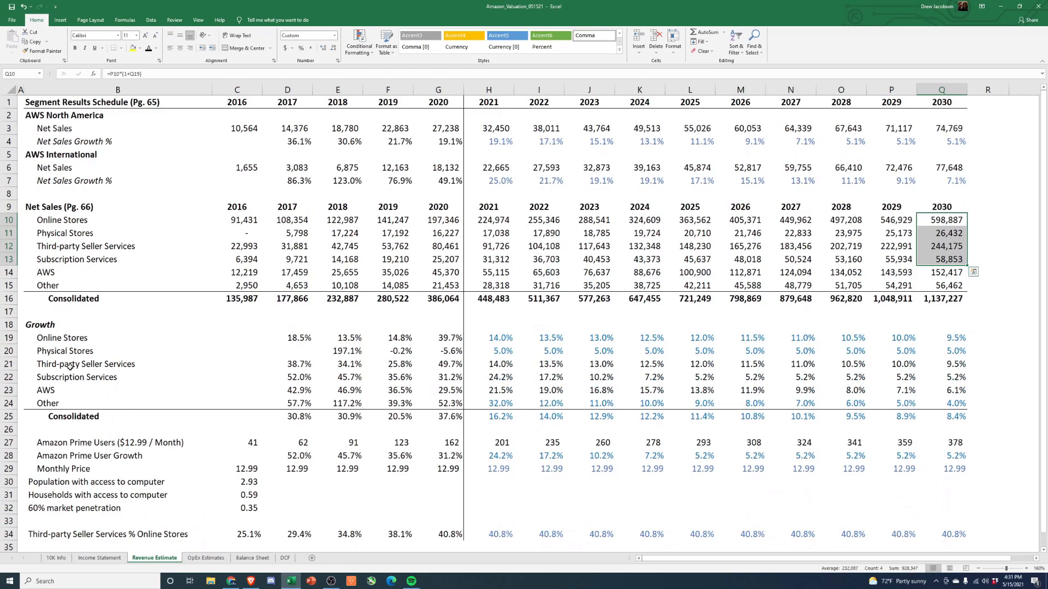
pyautogui.scroll(-3)
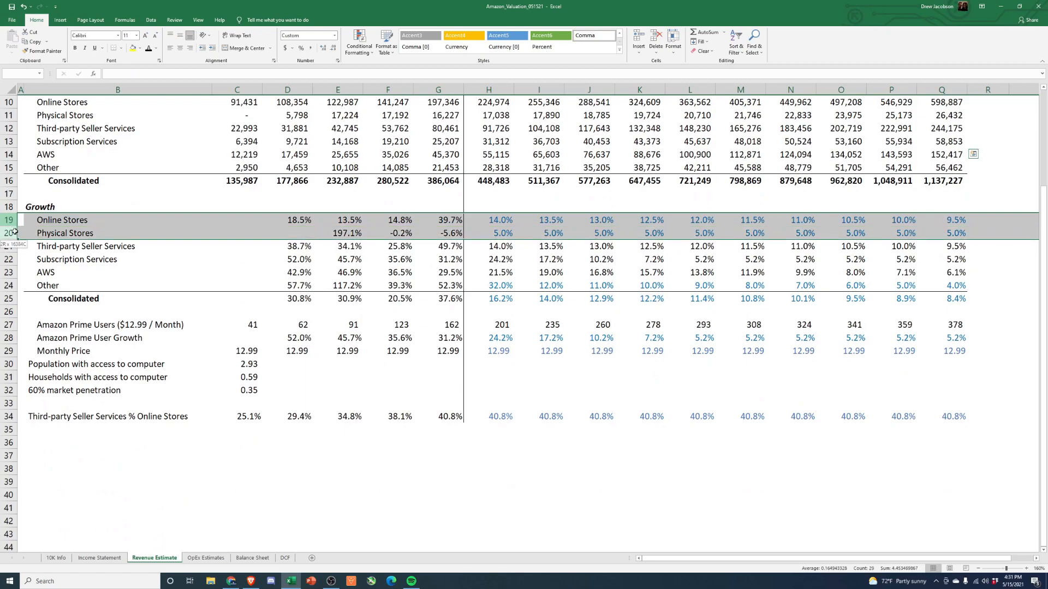
pyautogui.click(10, 246)
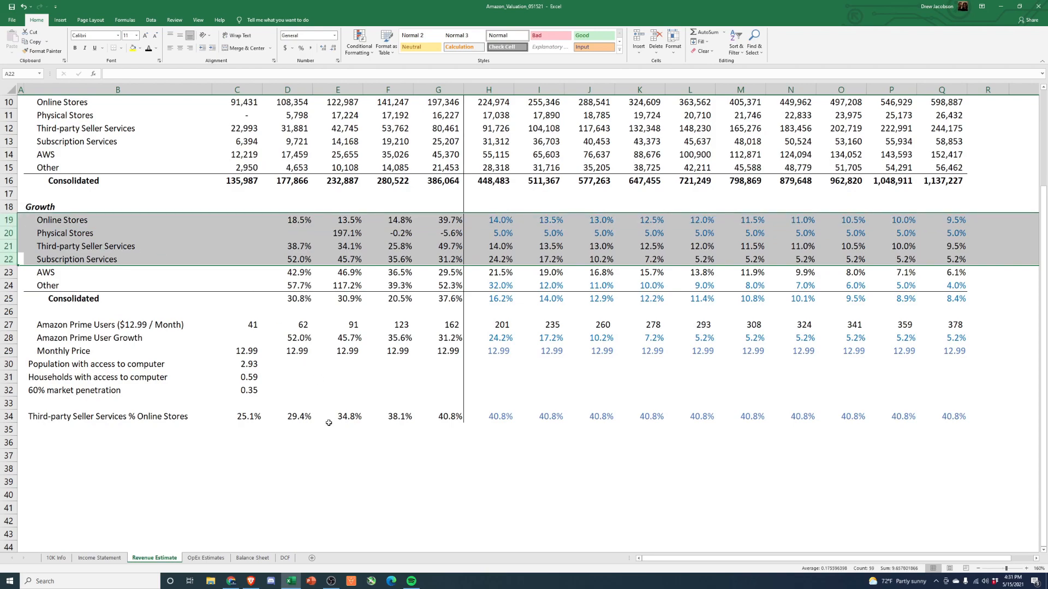
pyautogui.click(283, 558)
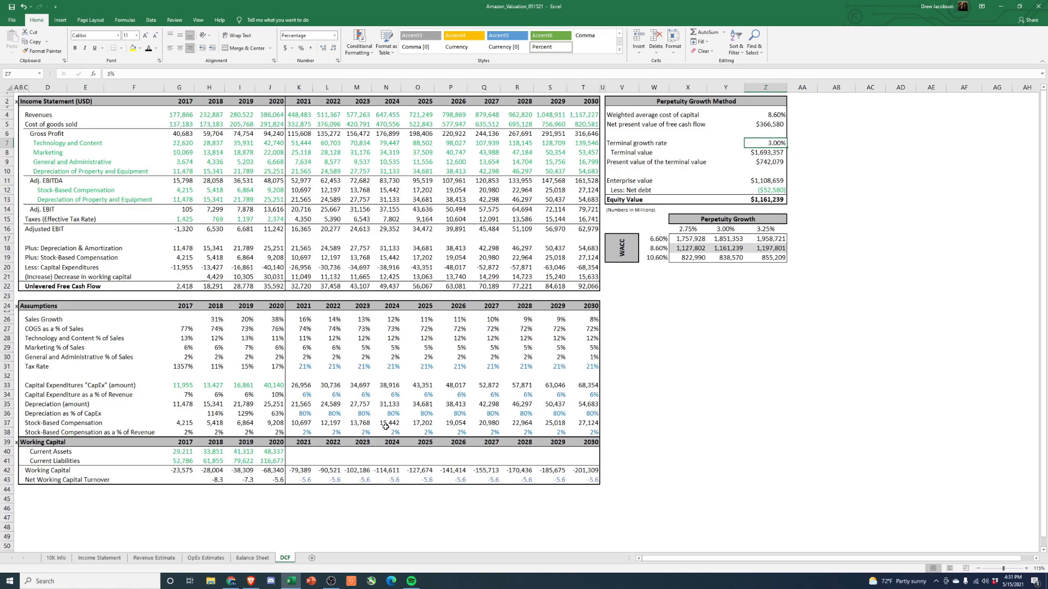
pyautogui.moveTo(641, 326)
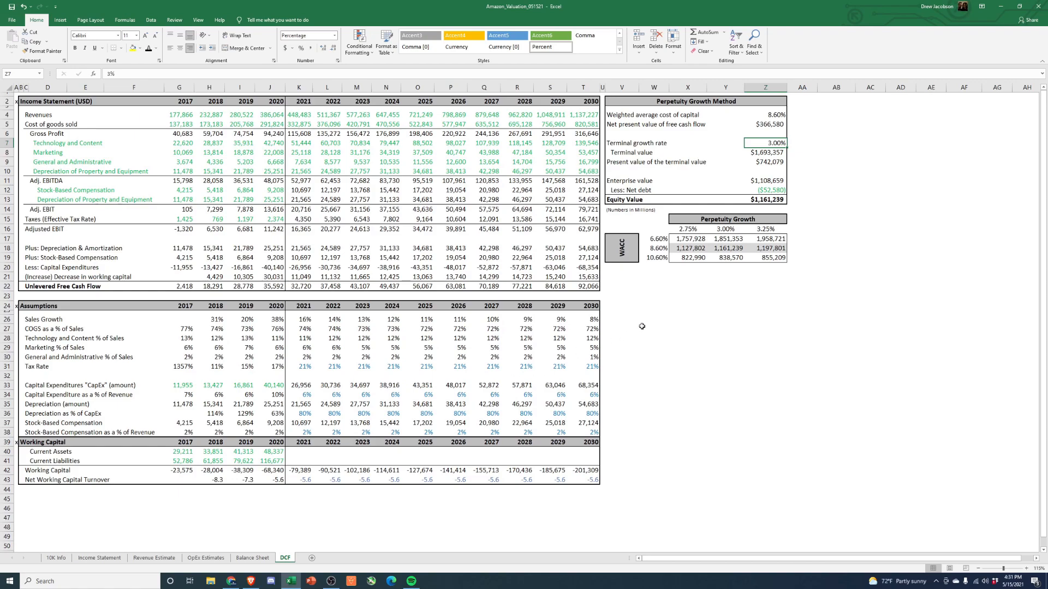
# Set terminal growth to 3.50%, giving equity value $1,237,948 at 8.60% WACC.
pyautogui.click(765, 199)
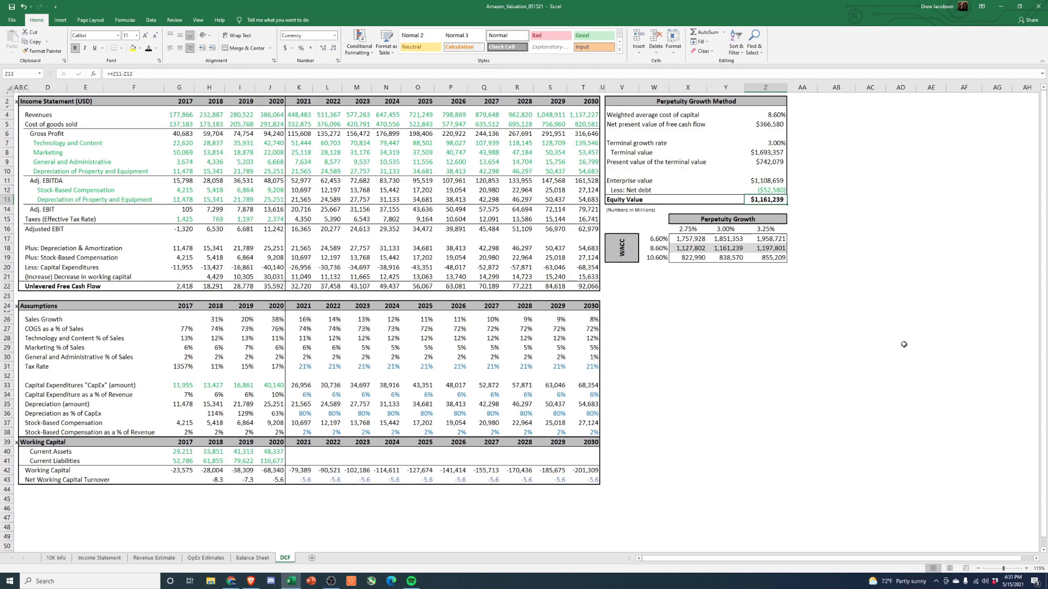
pyautogui.moveTo(654, 245)
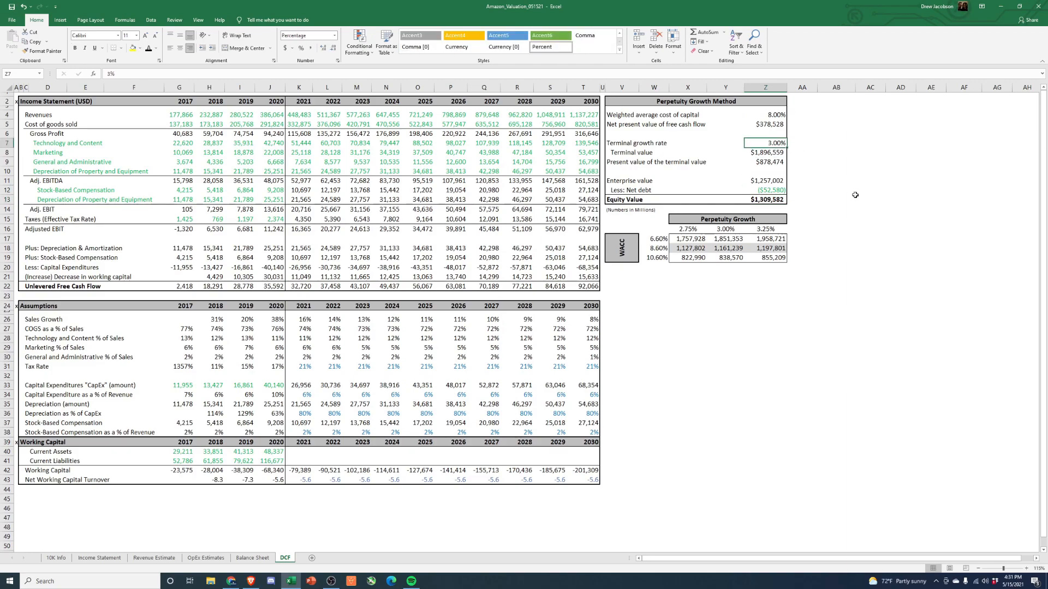
pyautogui.write('3.5%')
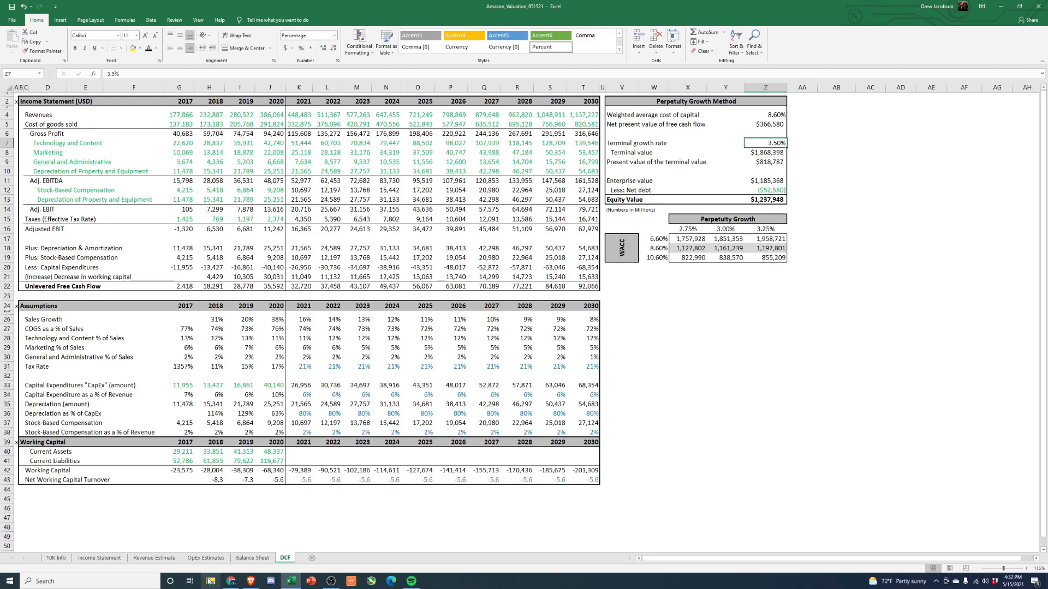
pyautogui.click(209, 579)
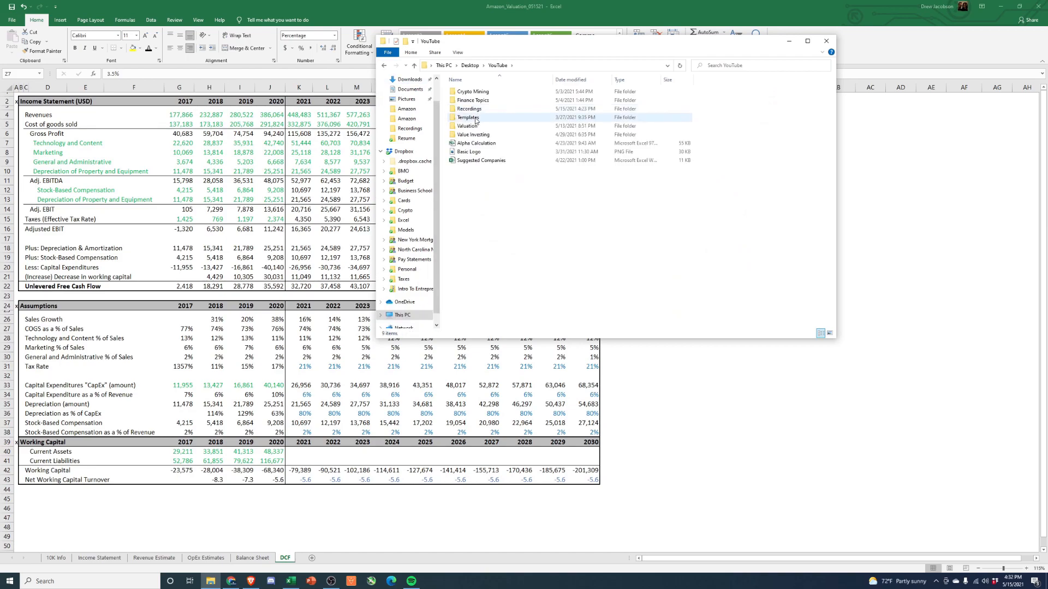
# Open Valuation > Amazon and the Amazon - Comparable Companies.xlsx workbook.
pyautogui.doubleClick(466, 125)
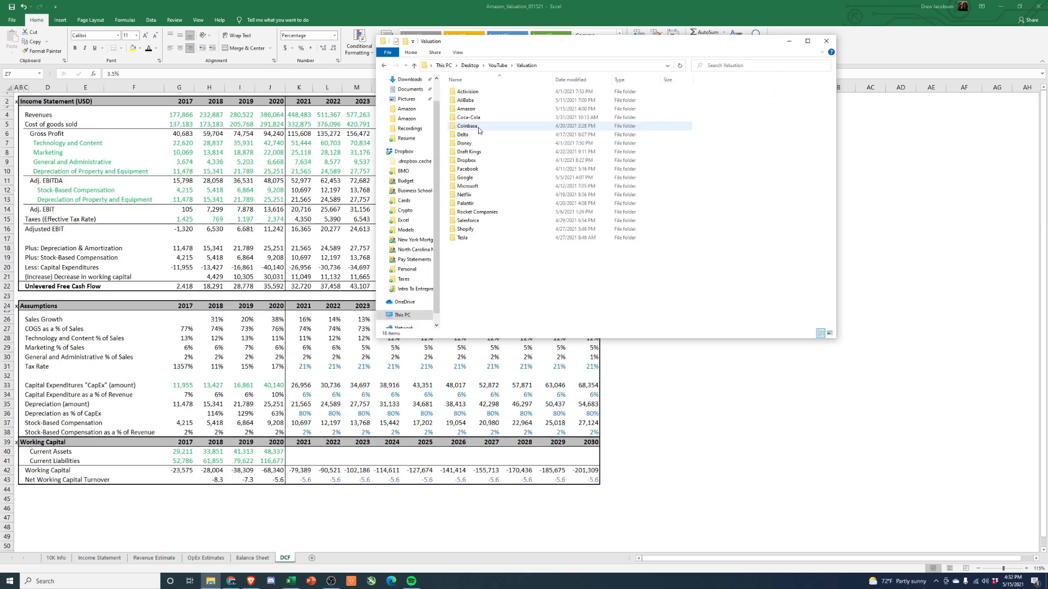
pyautogui.doubleClick(466, 108)
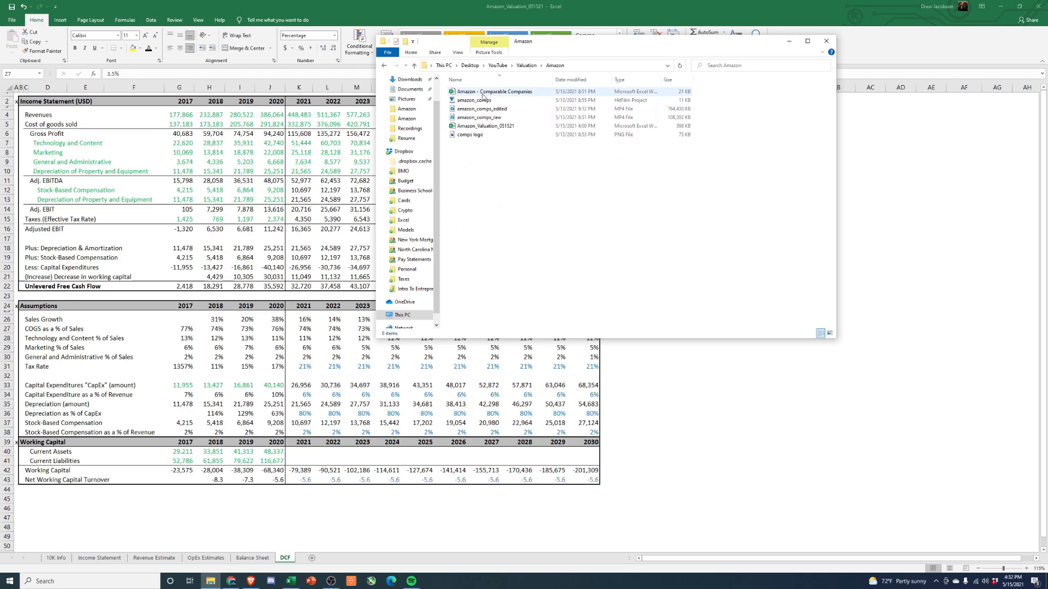
pyautogui.click(826, 41)
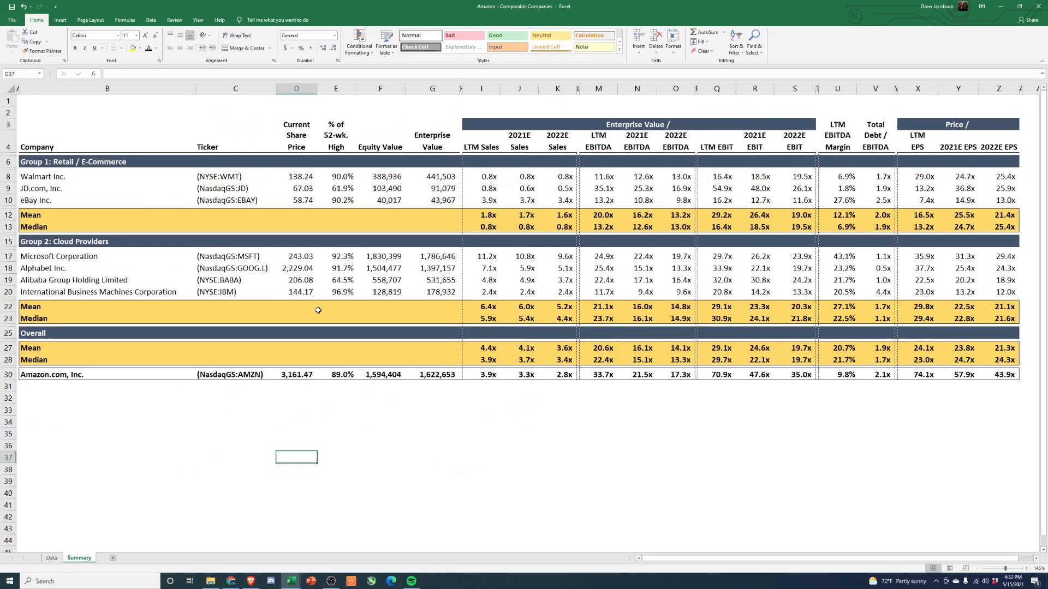
pyautogui.moveTo(538, 429)
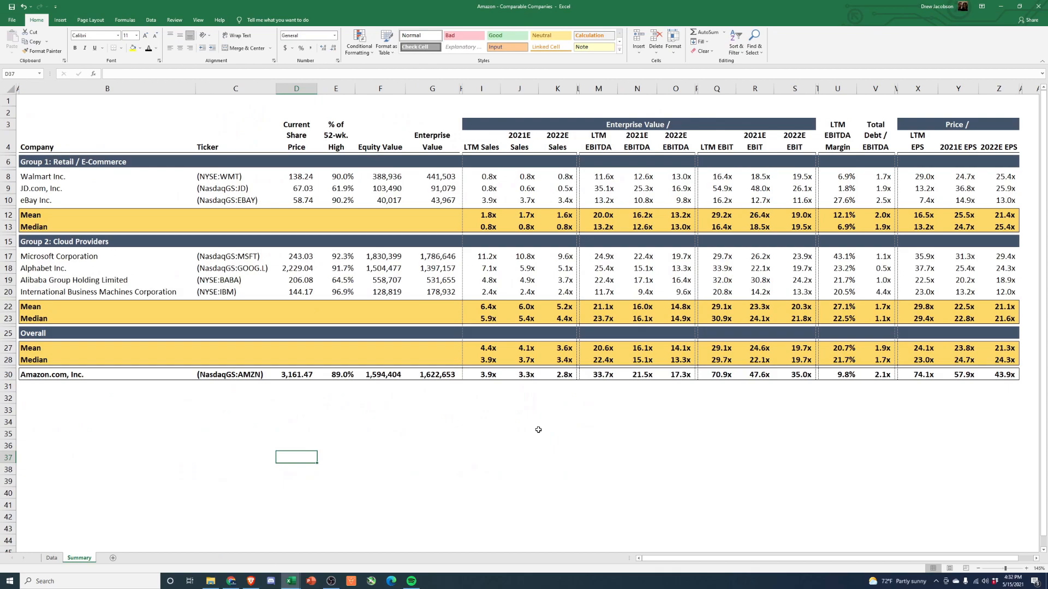
# Review Amazon's CY2020 EBITDA of 48,150 on the Capital IQ Data sheet, then return to the valuation workbook.
pyautogui.click(51, 557)
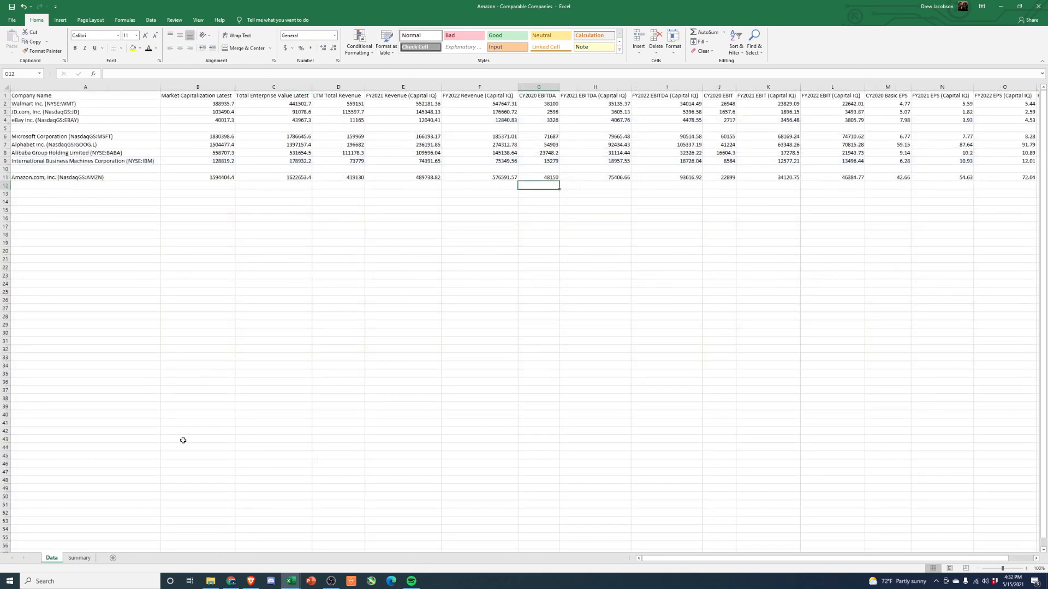
pyautogui.click(85, 177)
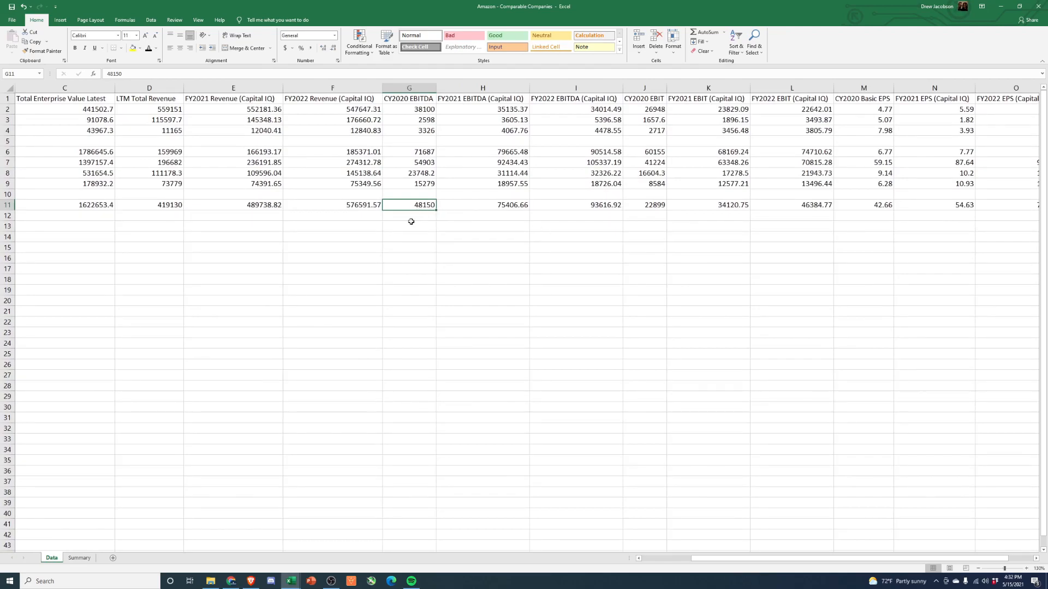
pyautogui.click(284, 557)
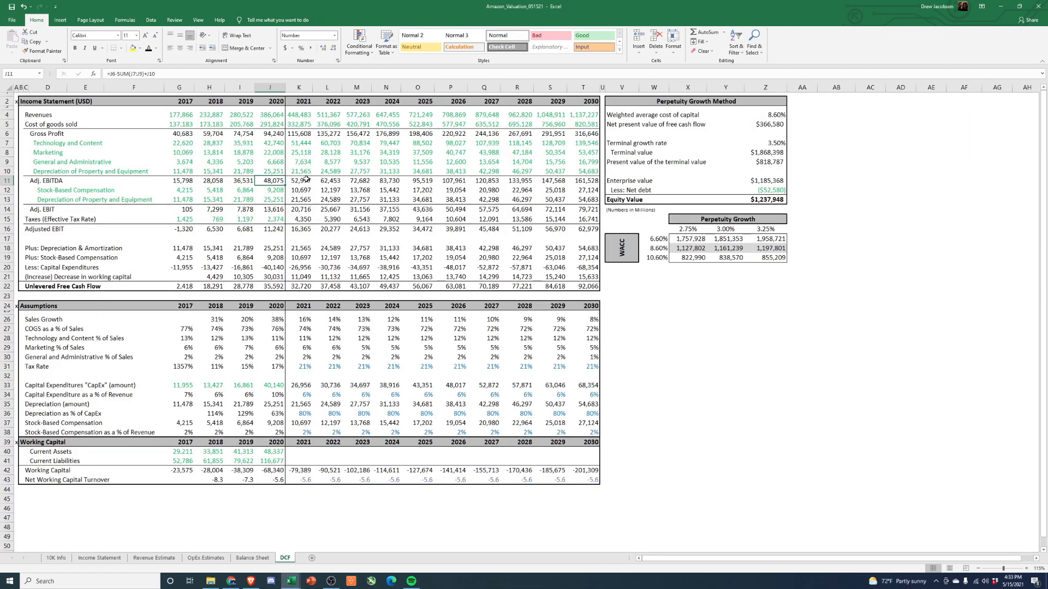
pyautogui.click(299, 180)
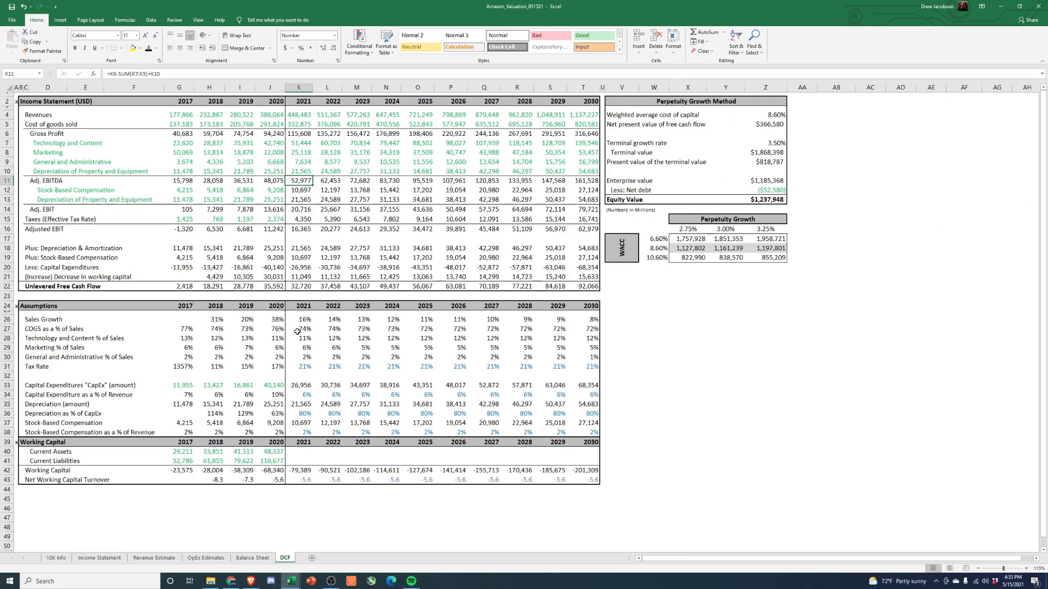
pyautogui.moveTo(299, 319); pyautogui.dragTo(327, 319)
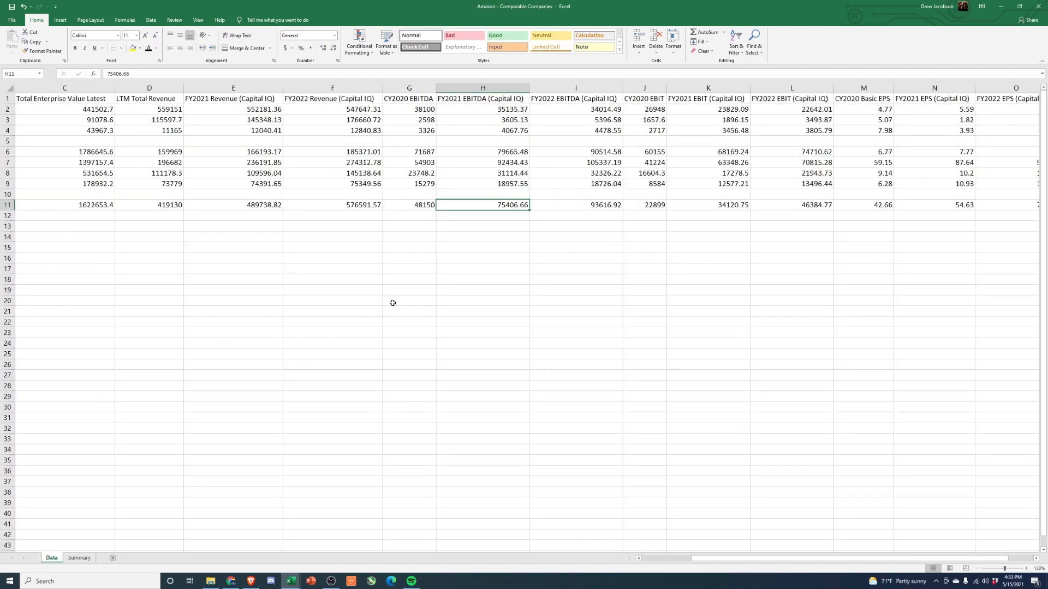
pyautogui.click(575, 204)
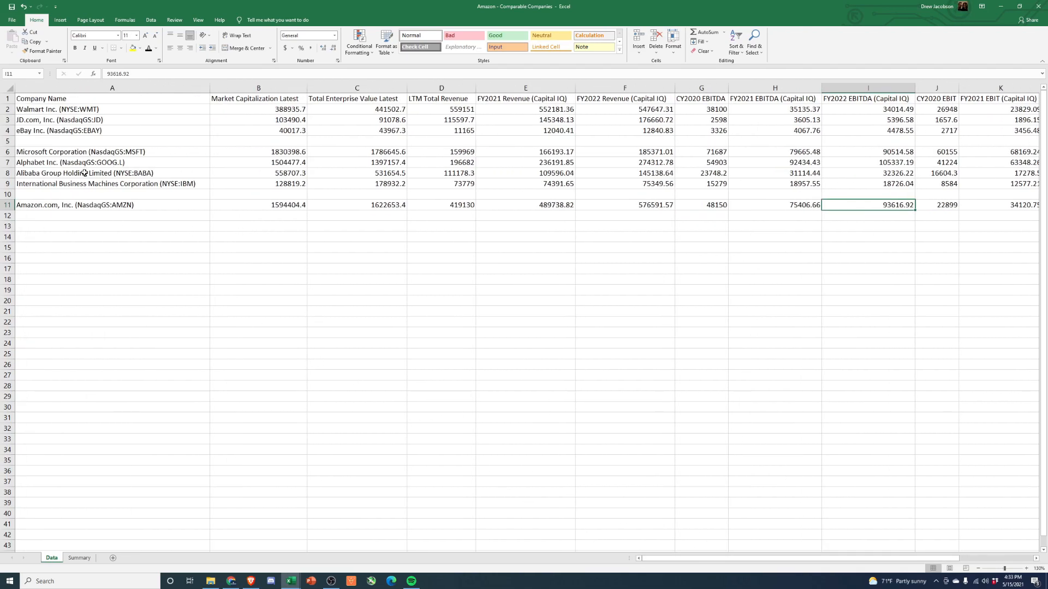
# Review CY2020 EBITDA figures for Alibaba, Alphabet, Microsoft and eBay in the comparables data.
pyautogui.click(85, 174)
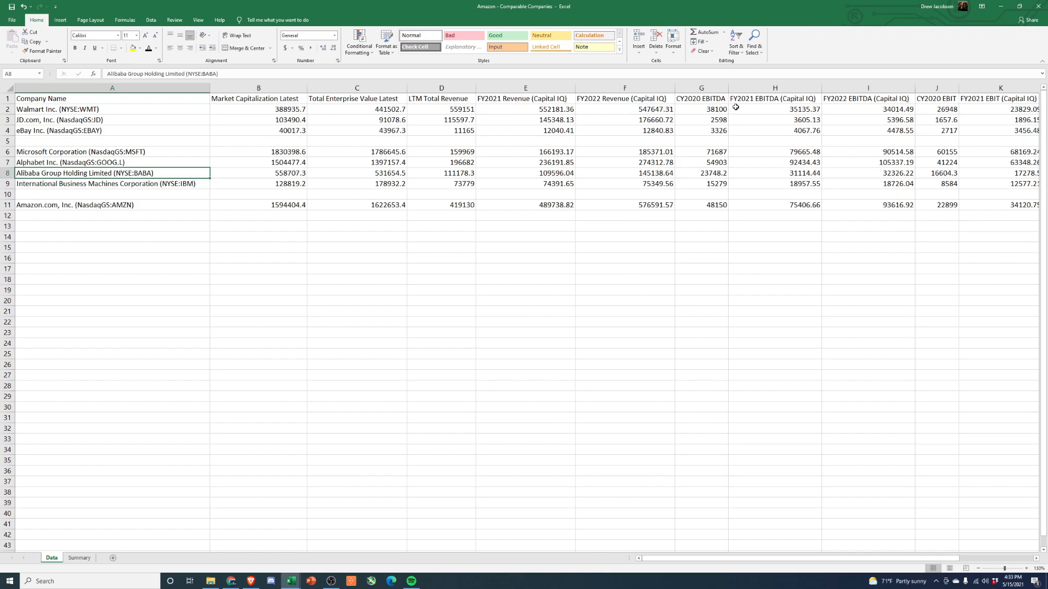
pyautogui.click(701, 174)
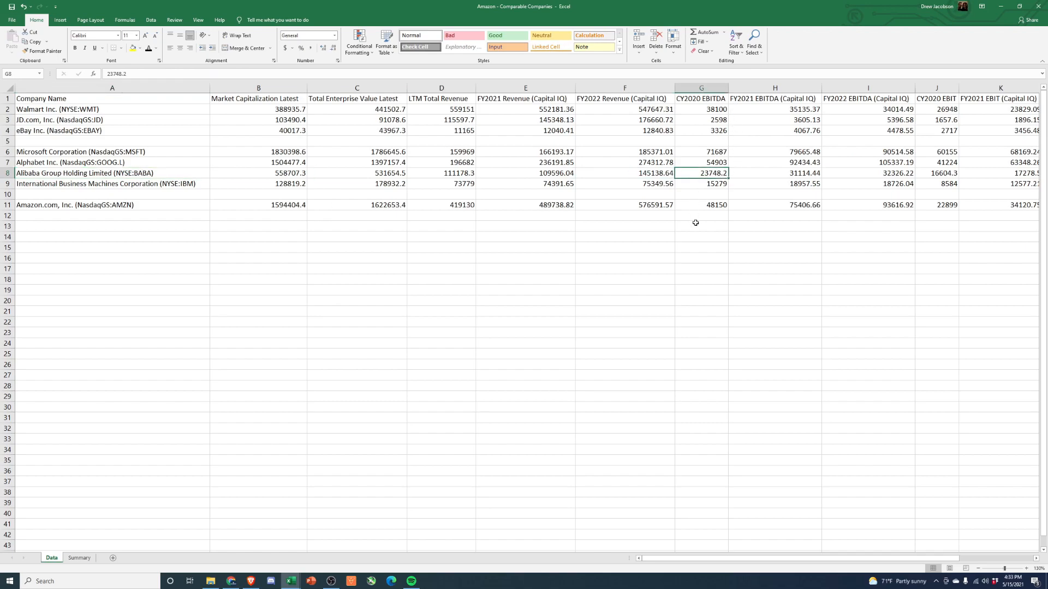
pyautogui.click(775, 173)
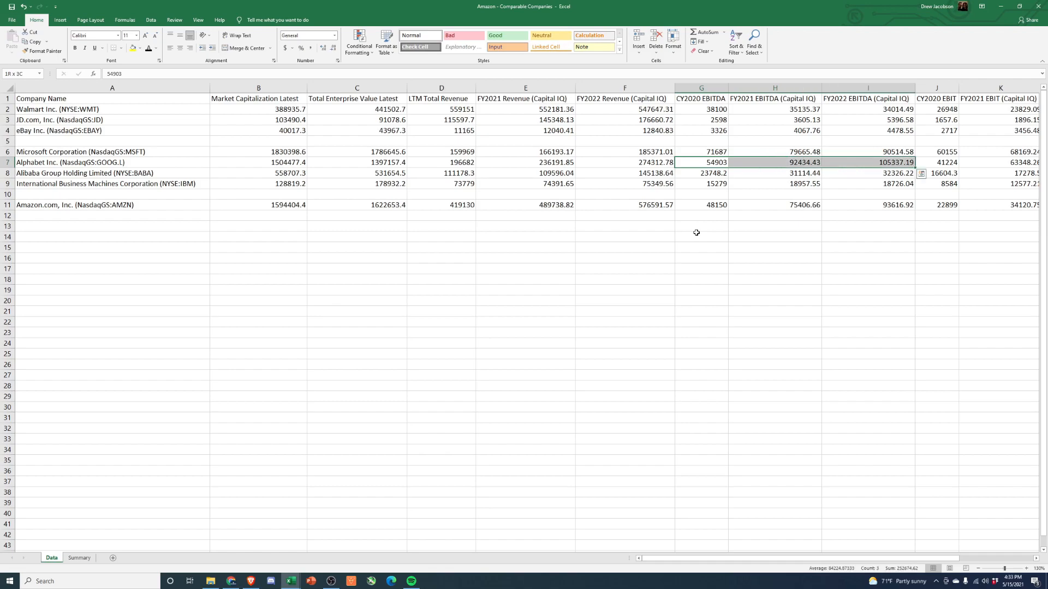
pyautogui.click(774, 162)
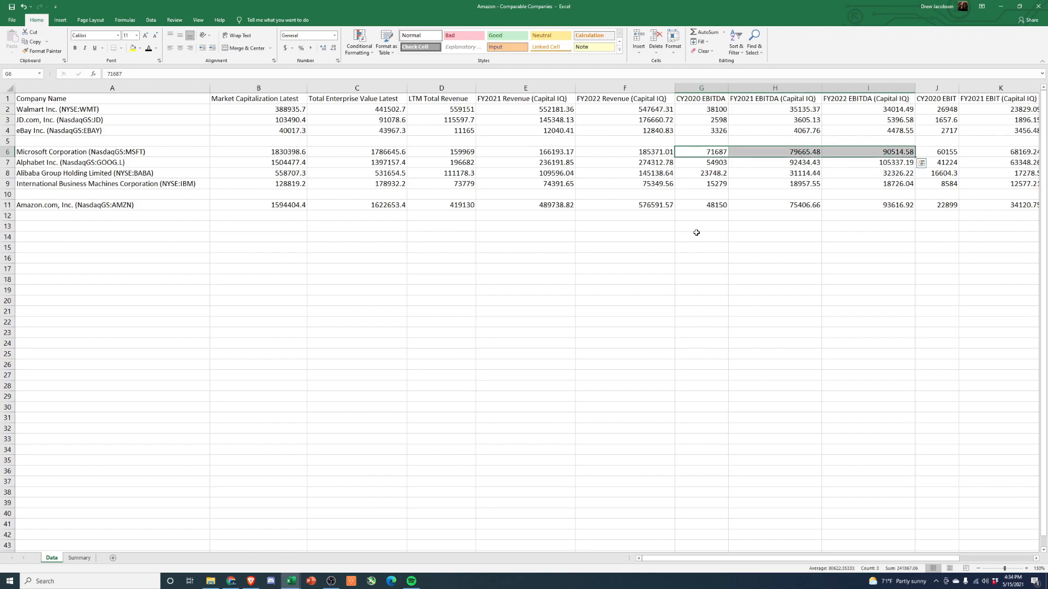
pyautogui.click(700, 130)
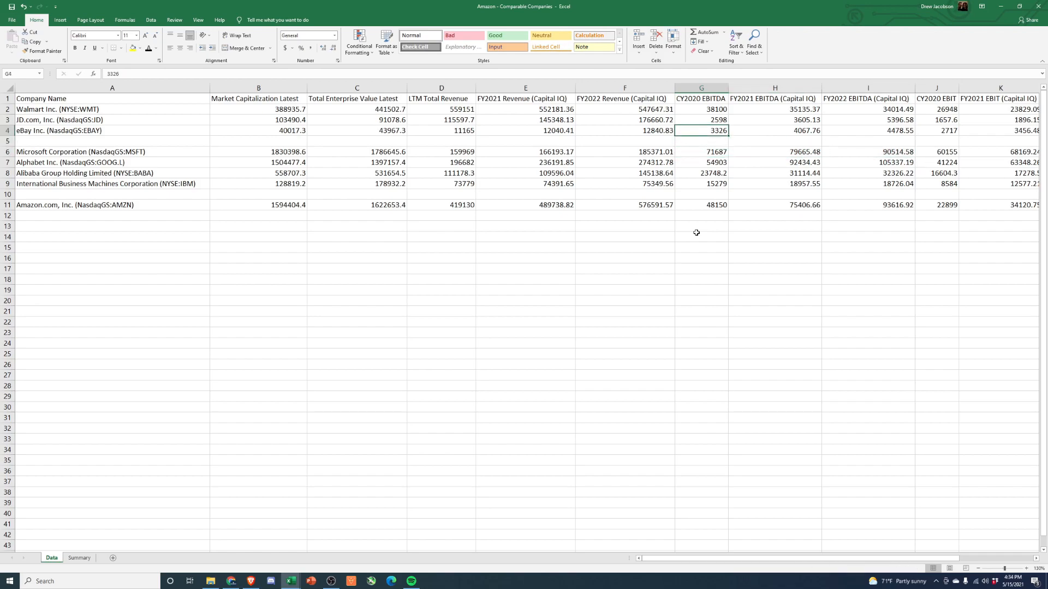
# Review Walmart, JD.com and eBay EBITDA, Walmart's market cap and LTM revenue, then return to the DCF sheet.
pyautogui.moveTo(701, 109); pyautogui.dragTo(867, 109)
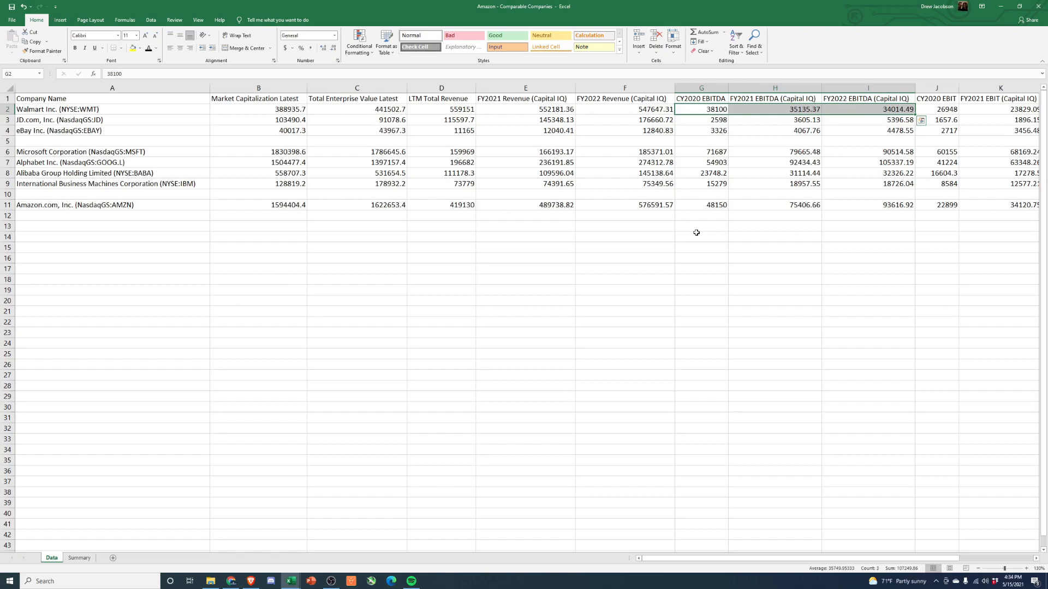
pyautogui.click(701, 120)
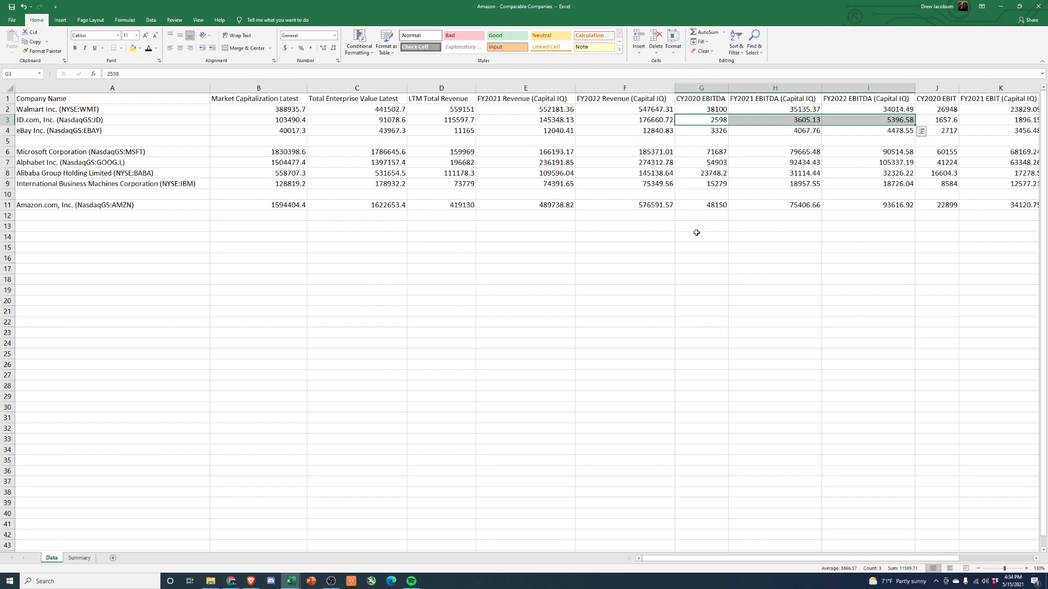
pyautogui.click(700, 130)
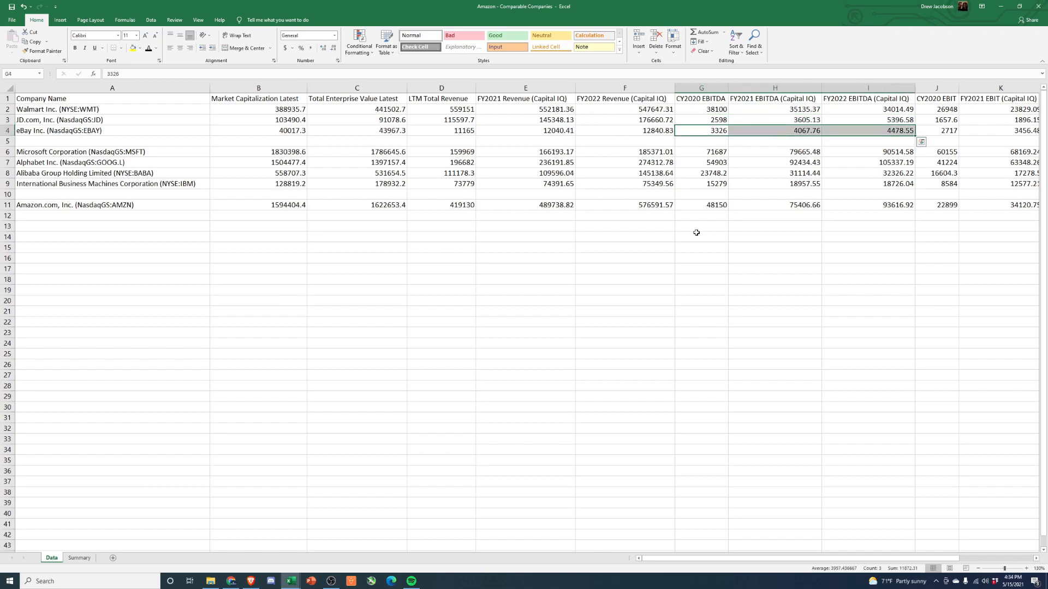
pyautogui.click(701, 109)
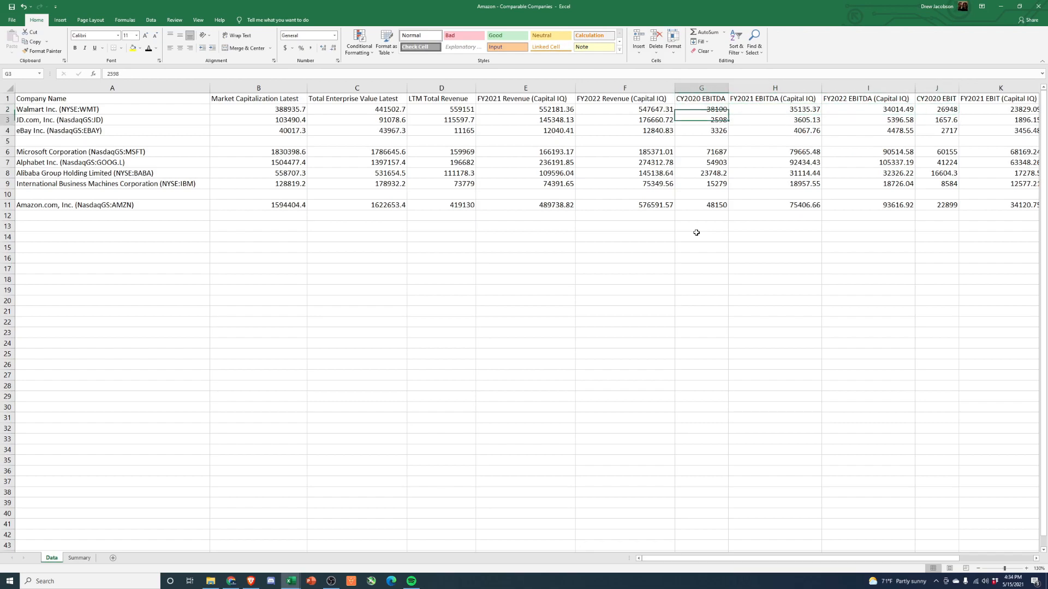
pyautogui.click(701, 174)
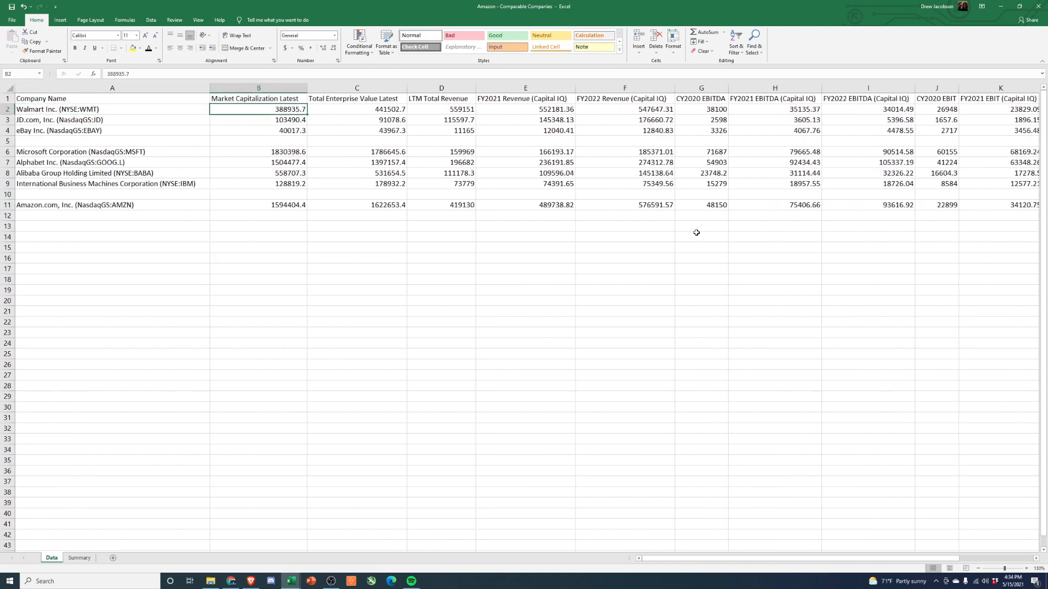
pyautogui.click(441, 109)
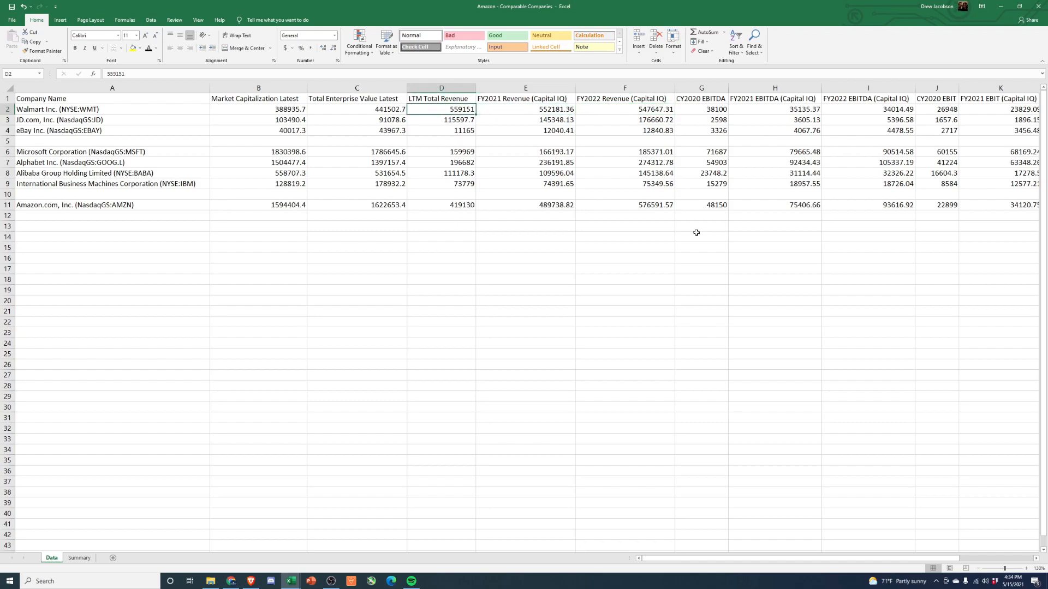
pyautogui.click(868, 110)
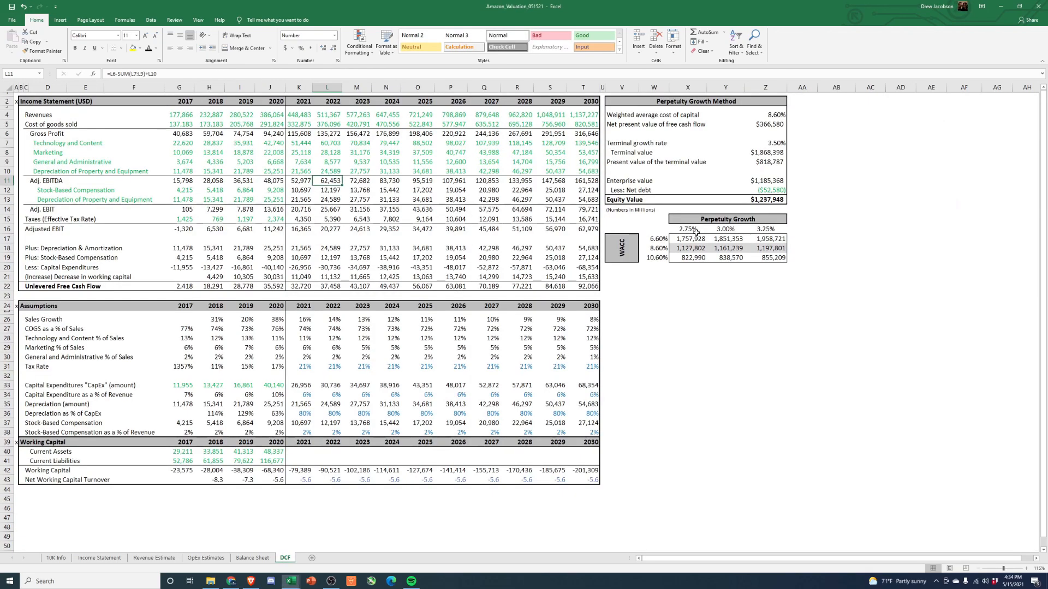
pyautogui.click(271, 142)
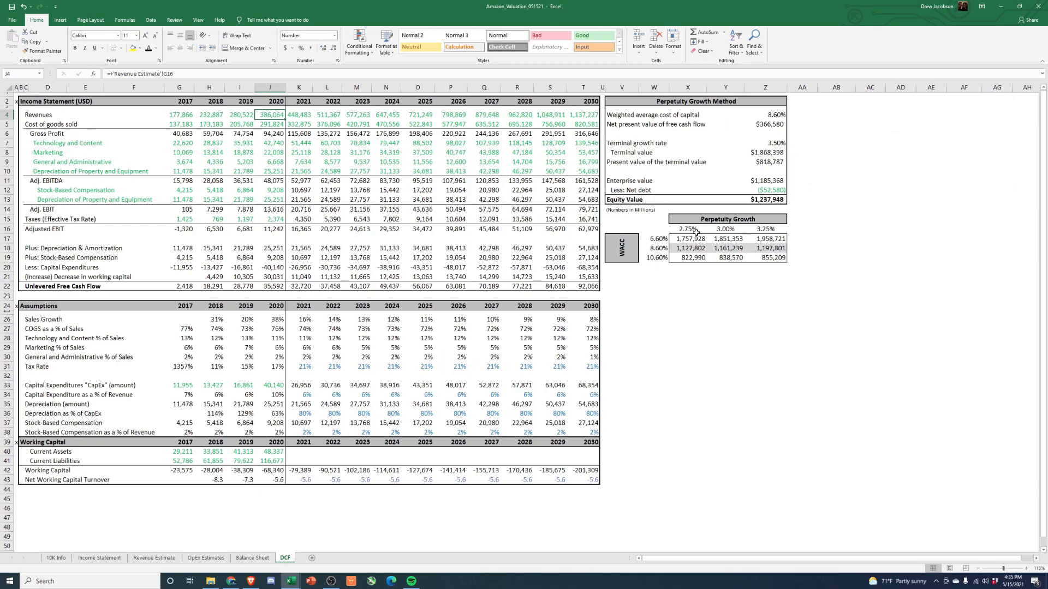
pyautogui.click(299, 114)
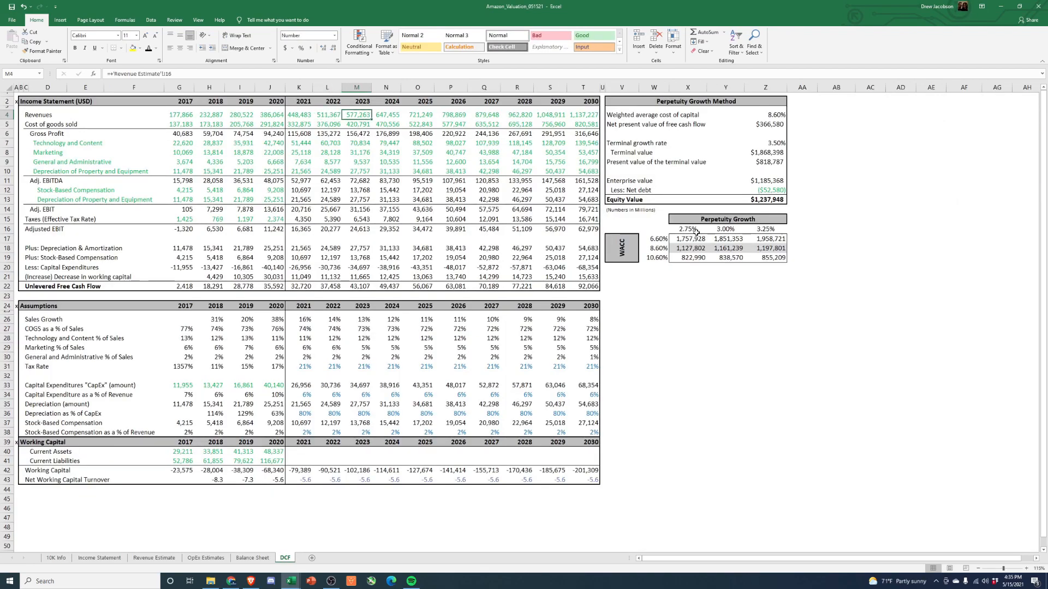
pyautogui.click(326, 115)
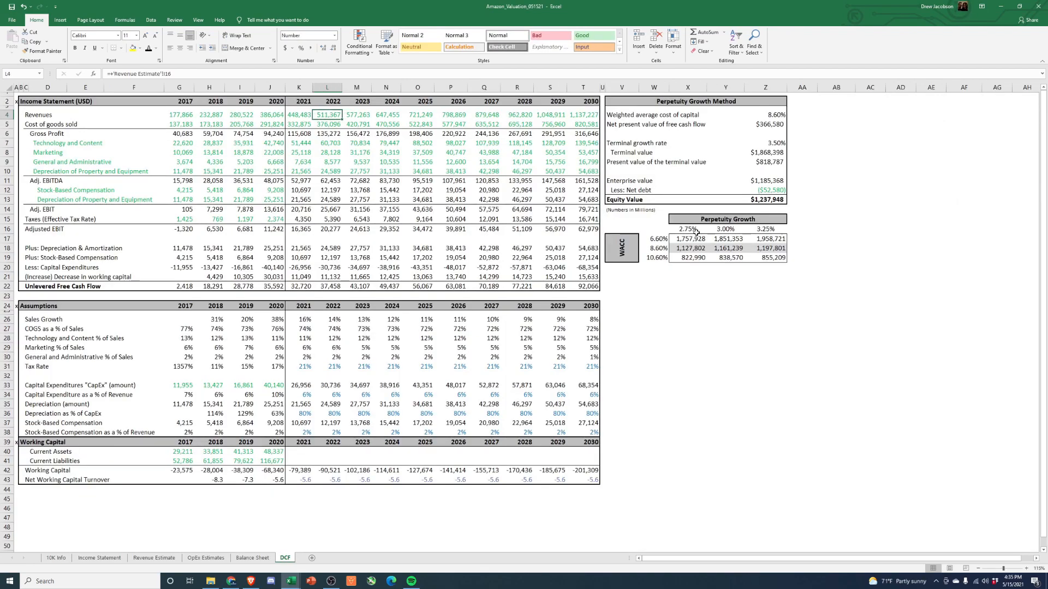
pyautogui.click(299, 114)
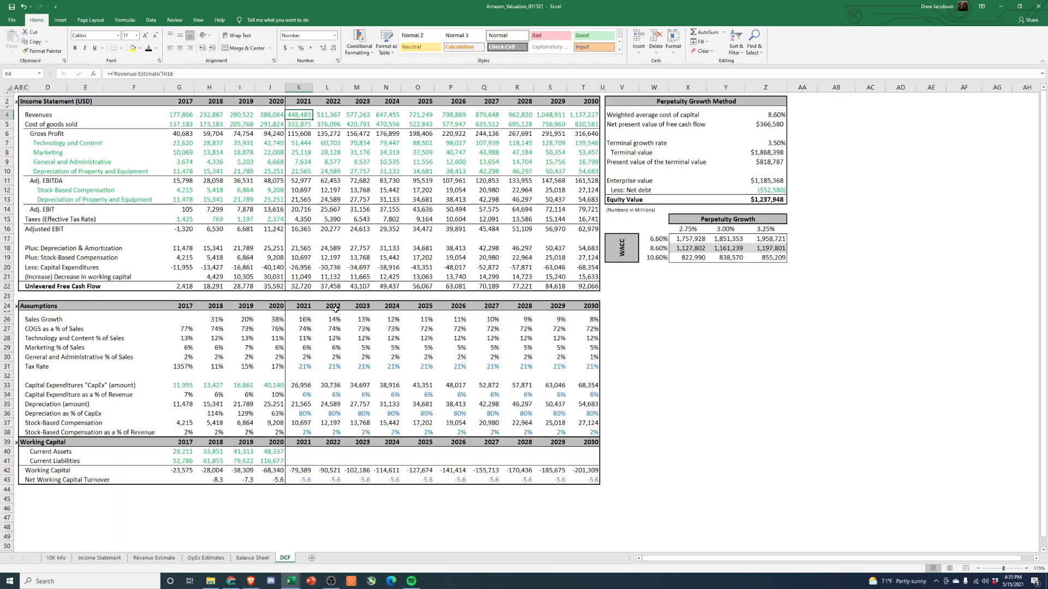
pyautogui.moveTo(746, 408)
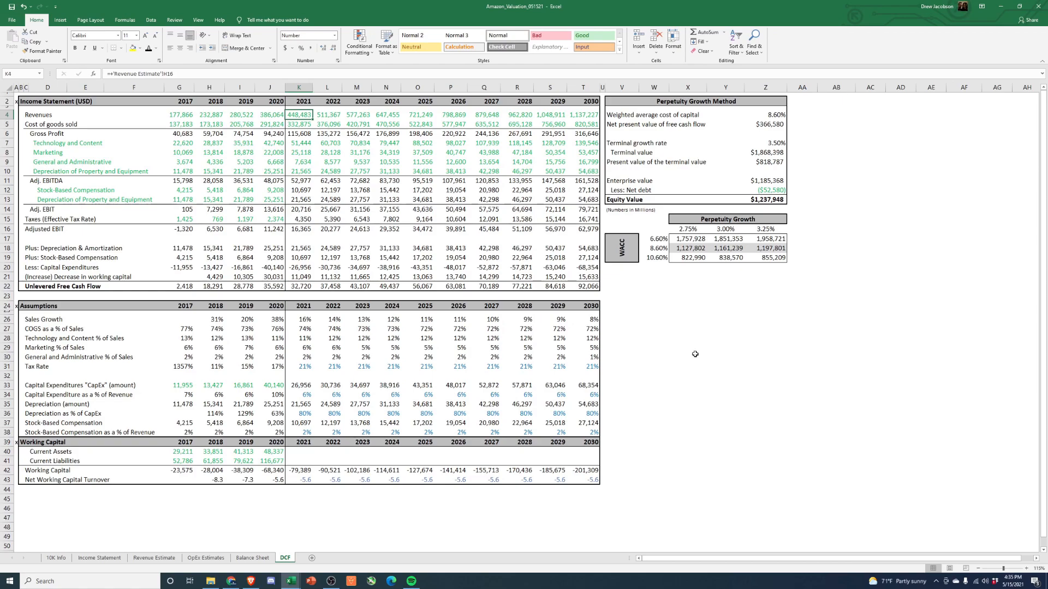
pyautogui.click(687, 354)
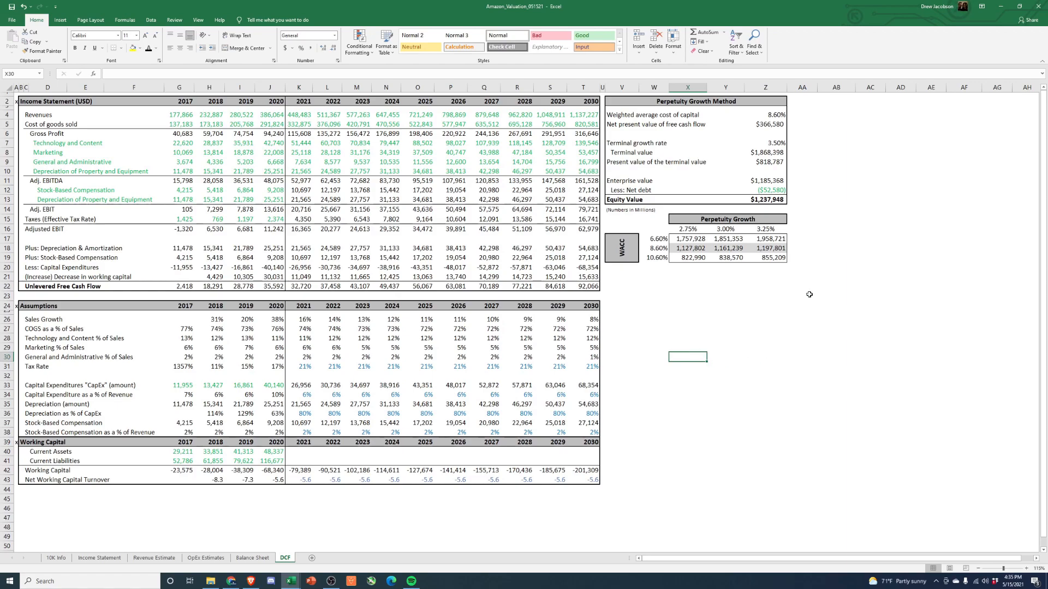
pyautogui.moveTo(836, 317)
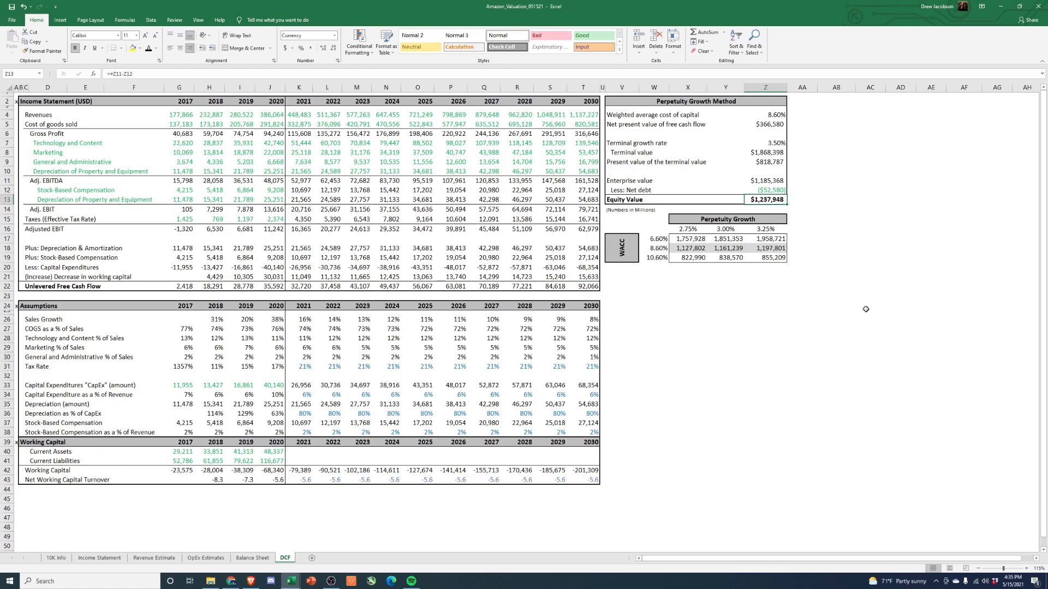
pyautogui.moveTo(817, 324)
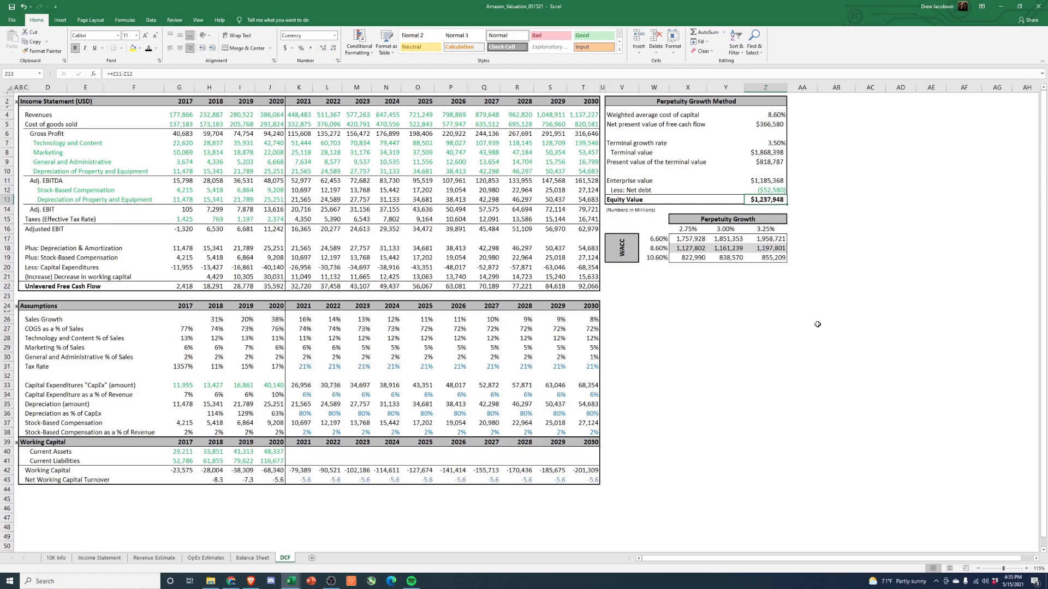
pyautogui.moveTo(814, 334)
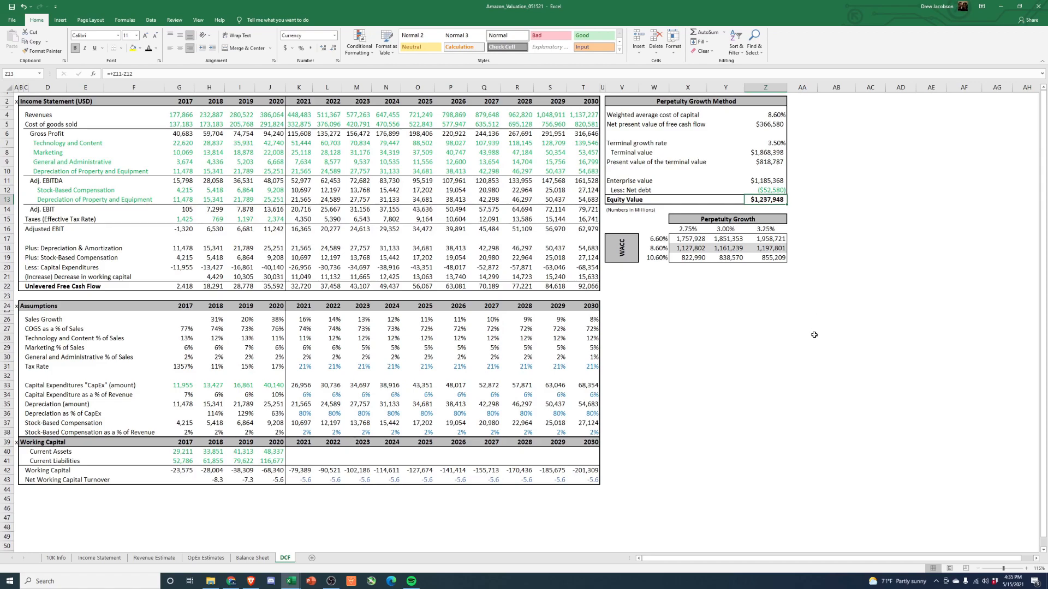
pyautogui.moveTo(795, 326)
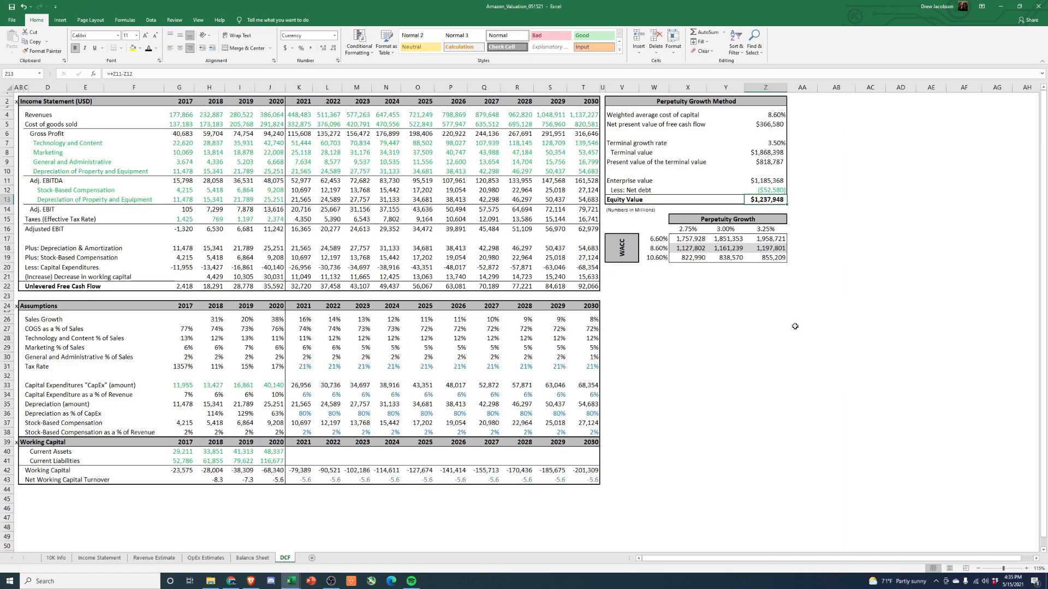